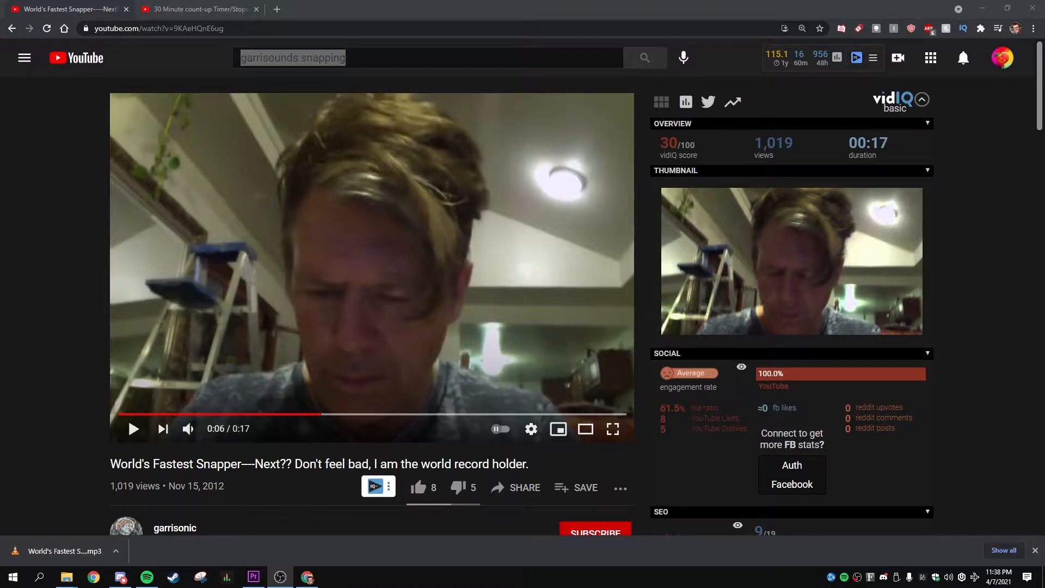
Switch to the 30 Minute stopwatch video in the browser, then return to the Premiere project.
left_click(197, 8)
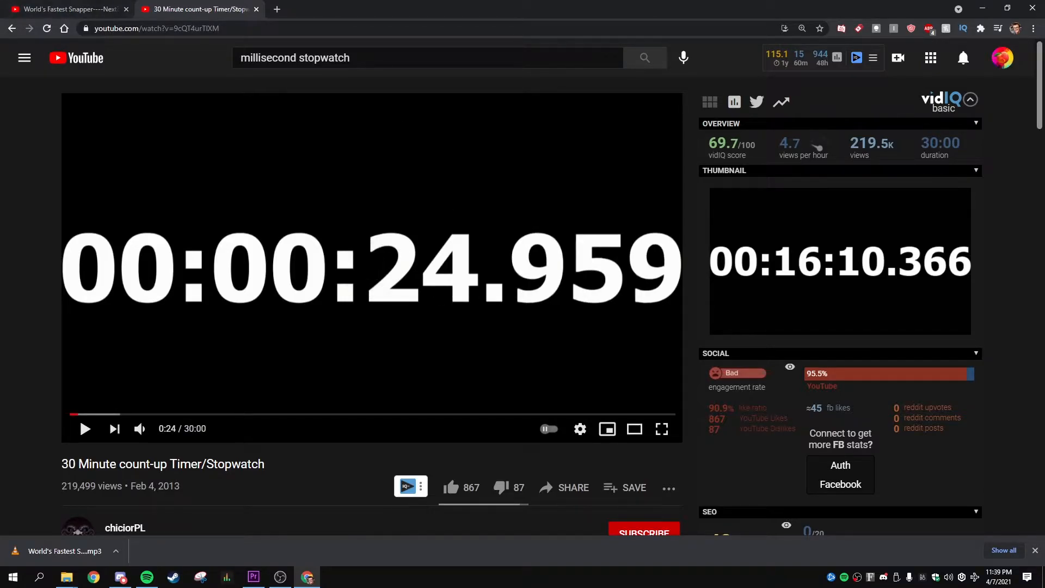
left_click(252, 577)
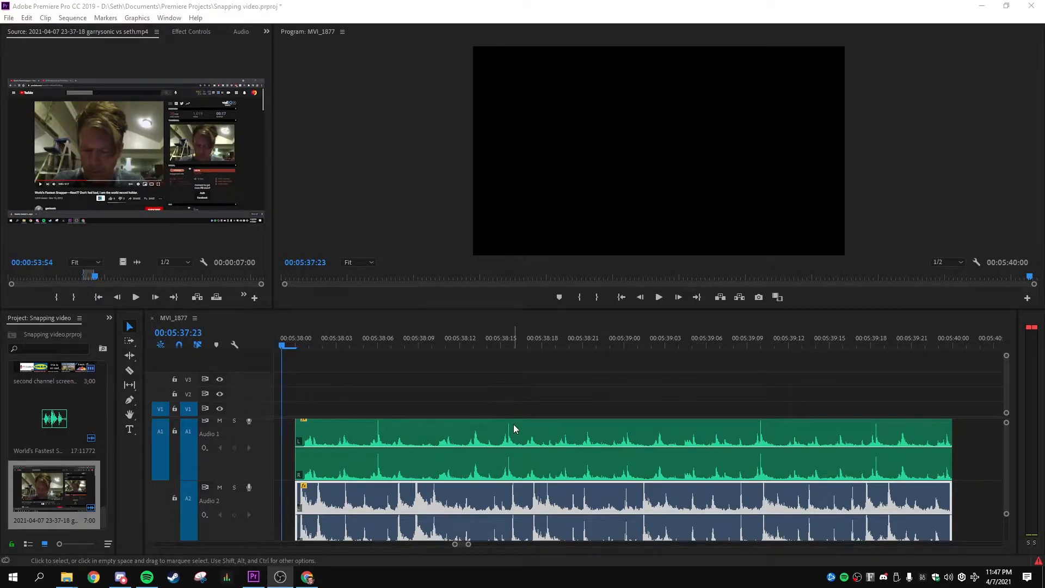
mouse_move(500, 458)
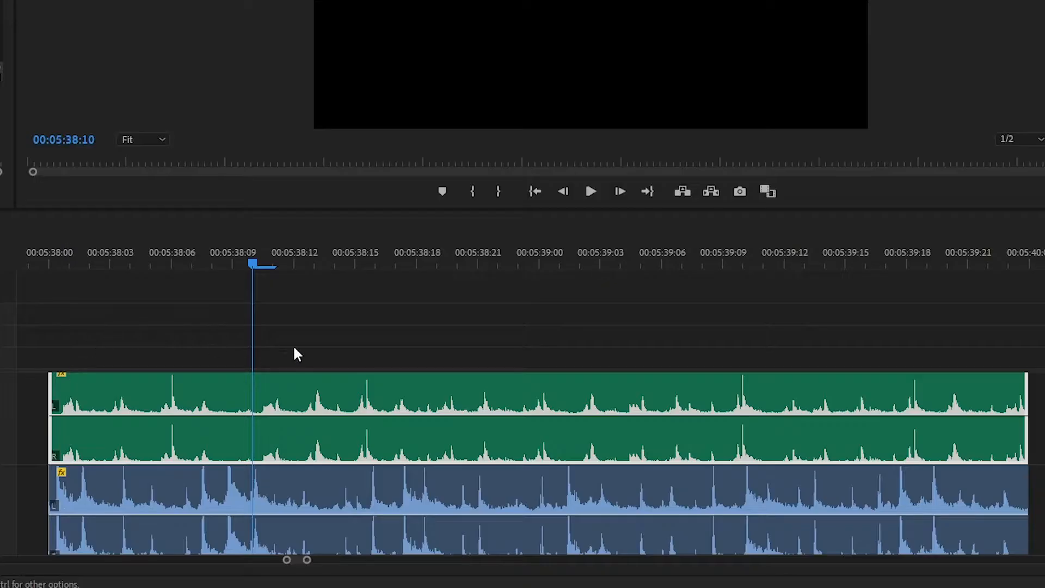
mouse_move(151, 430)
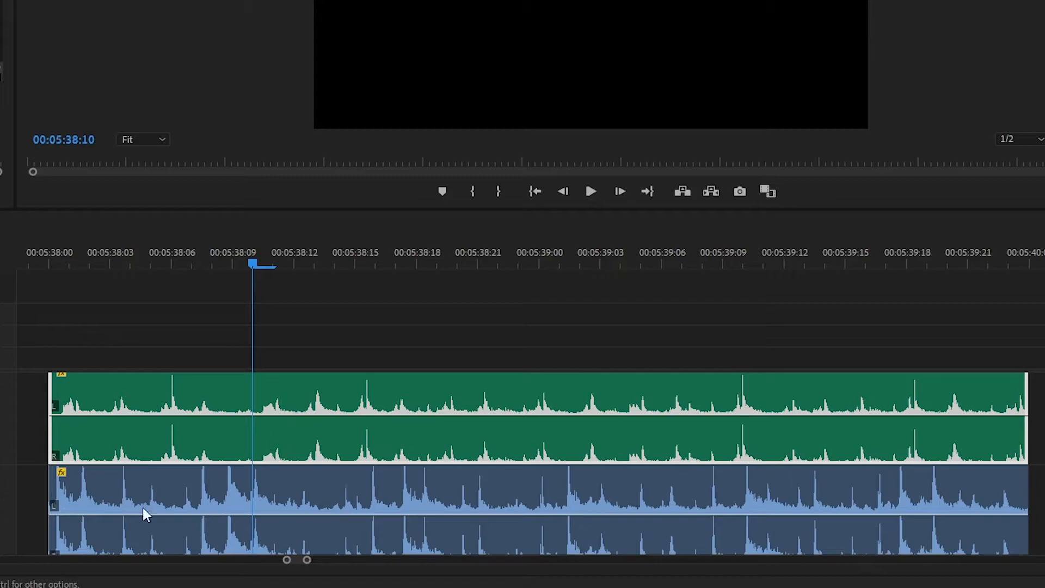
mouse_move(503, 405)
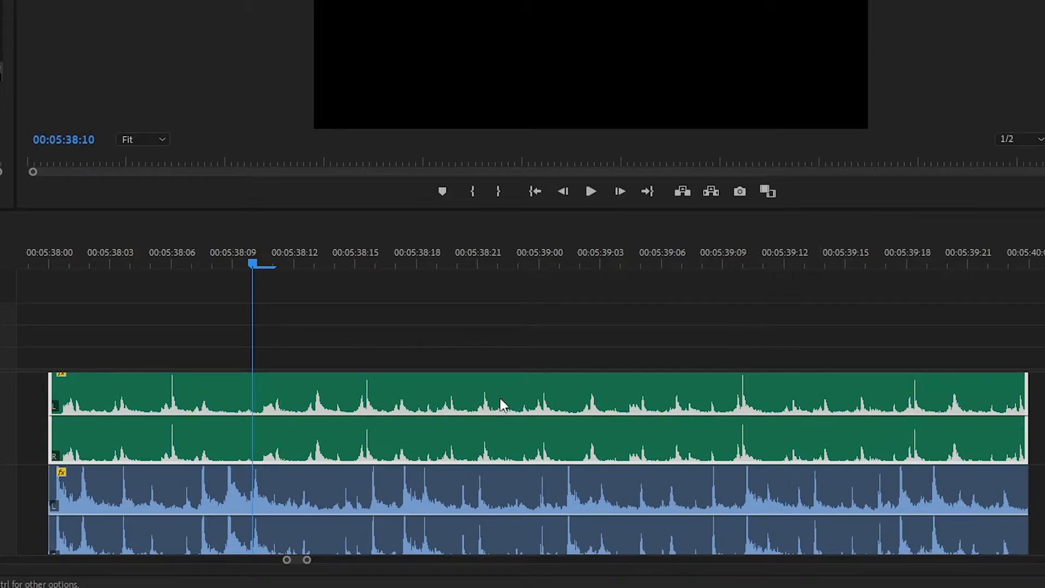
mouse_move(235, 381)
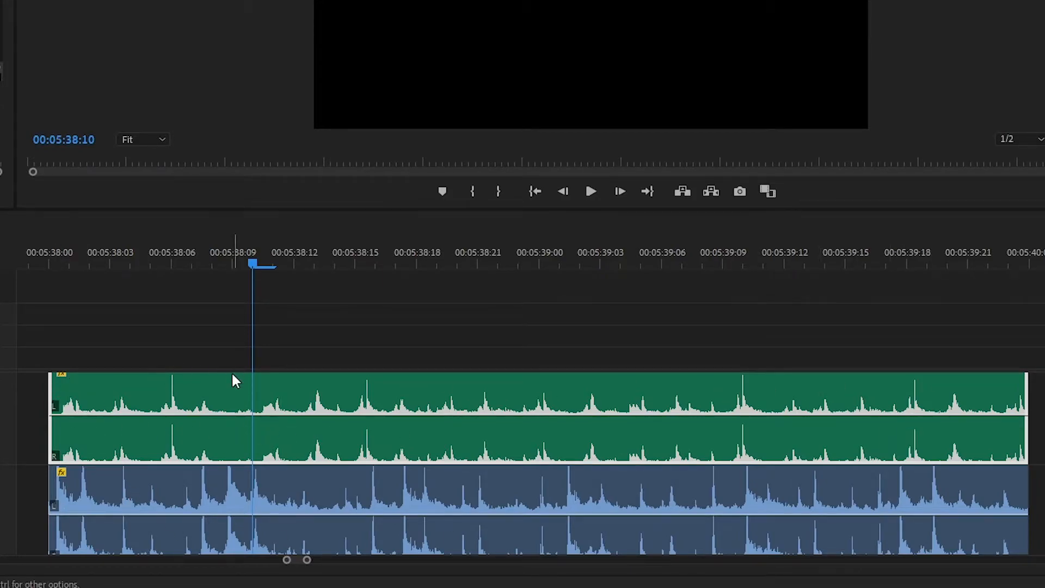
mouse_move(383, 423)
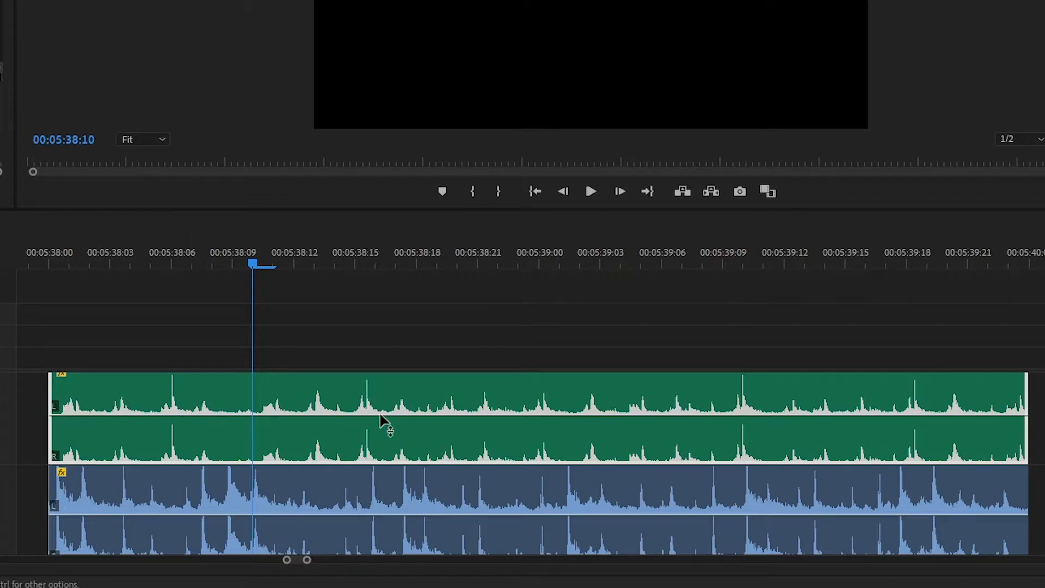
mouse_move(704, 406)
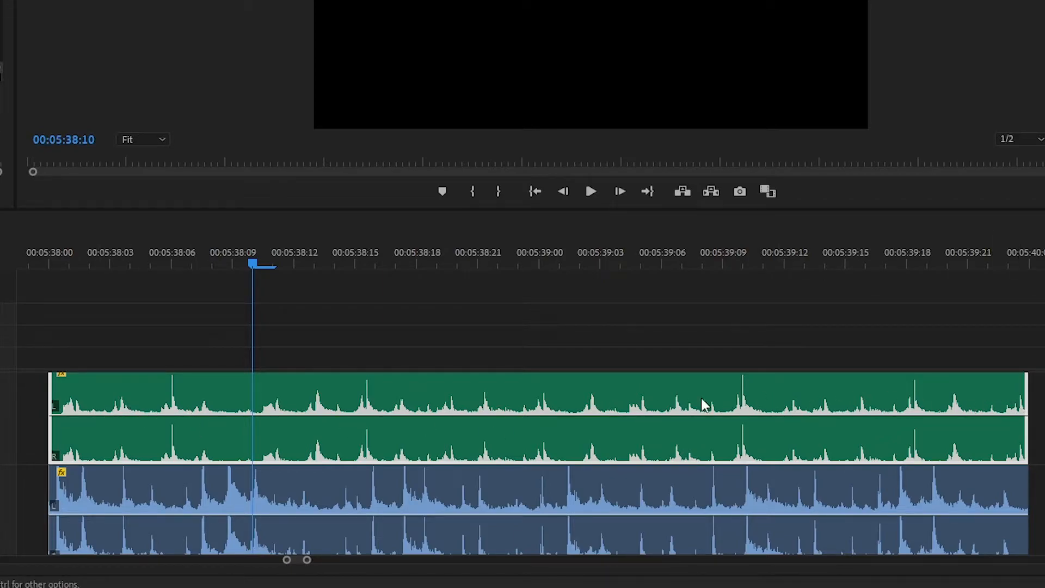
mouse_move(113, 402)
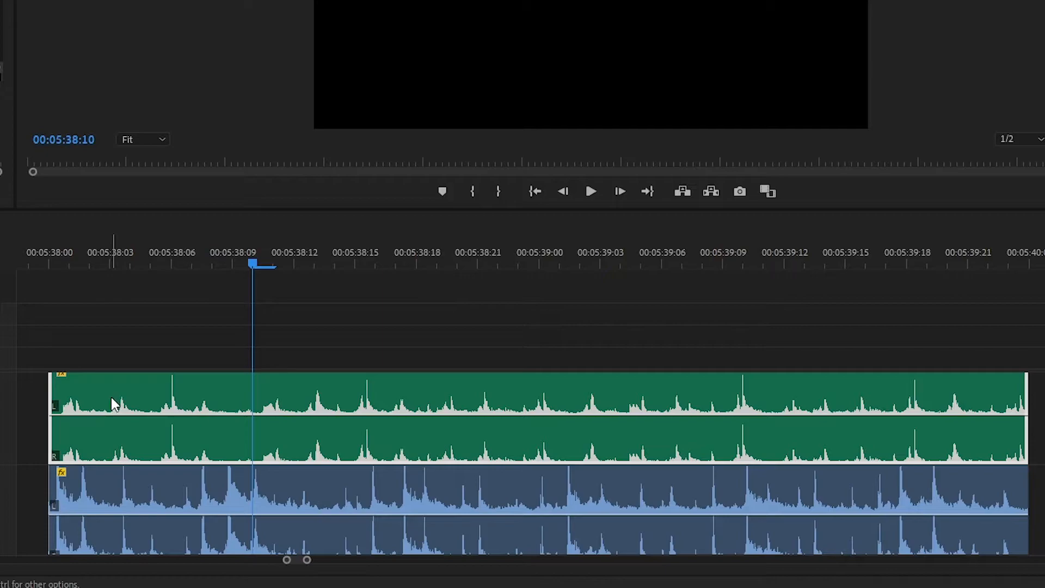
mouse_move(314, 417)
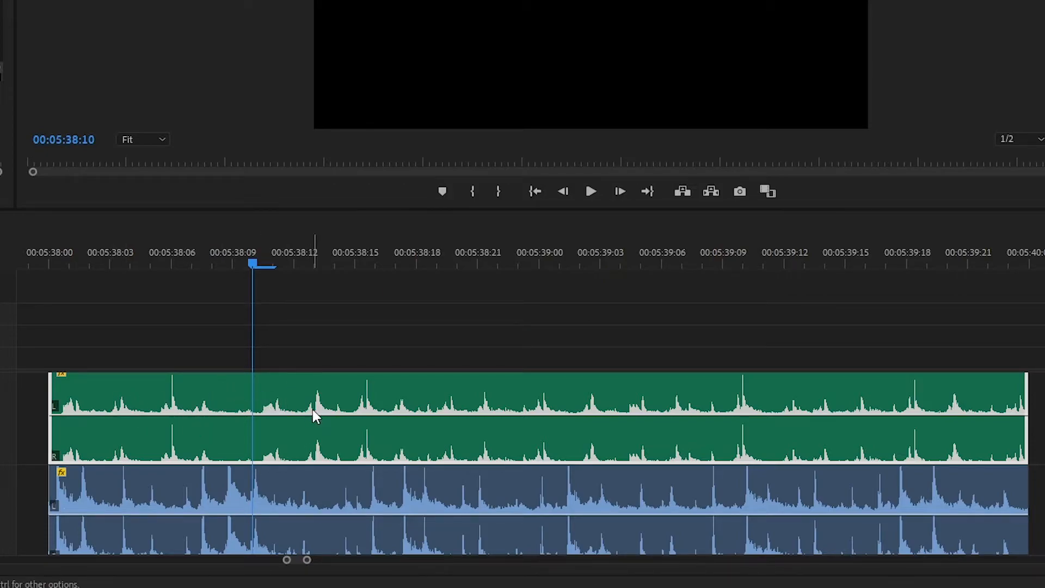
mouse_move(320, 408)
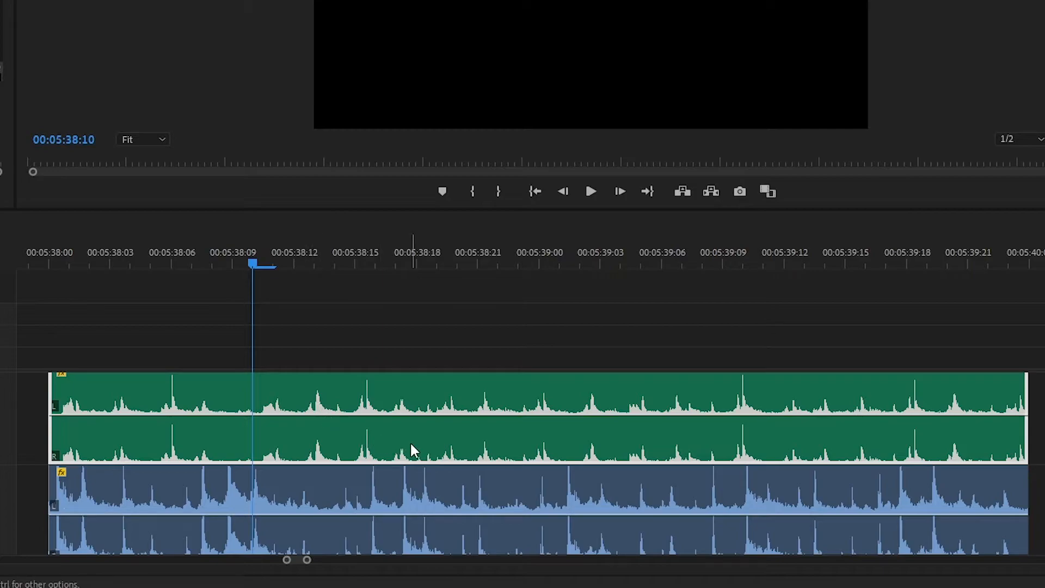
mouse_move(513, 393)
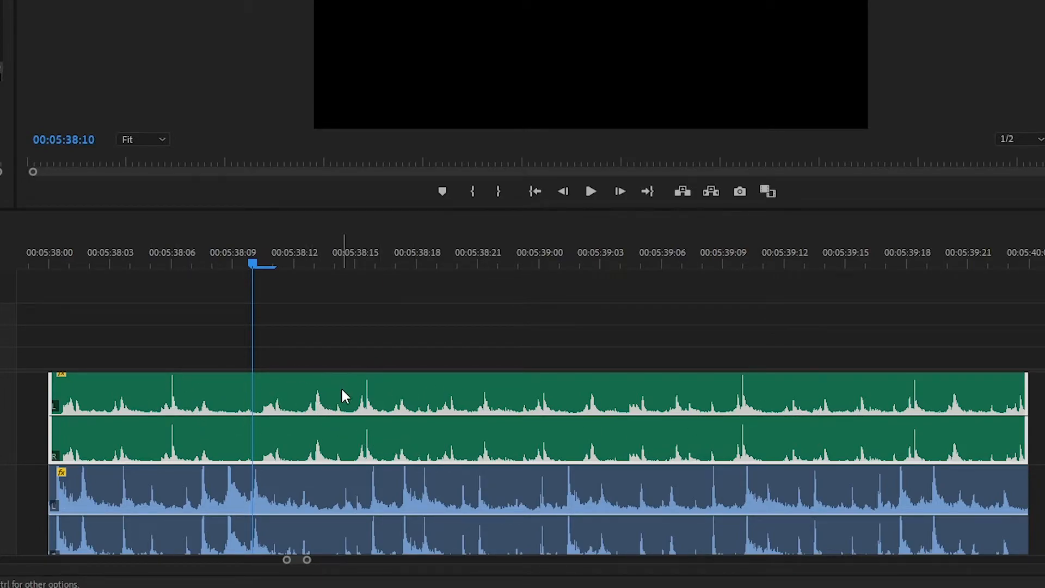
mouse_move(779, 400)
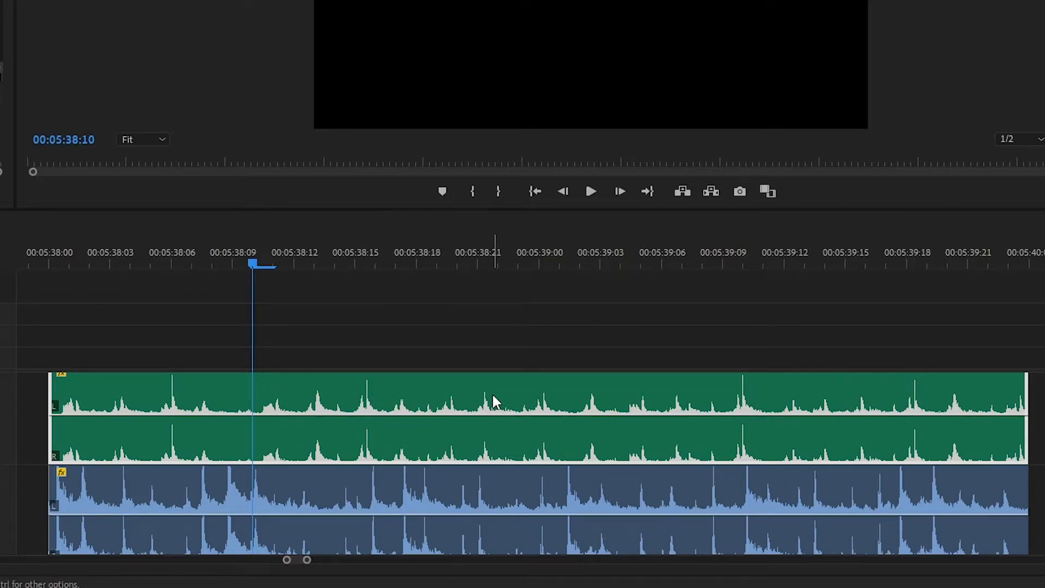
mouse_move(470, 360)
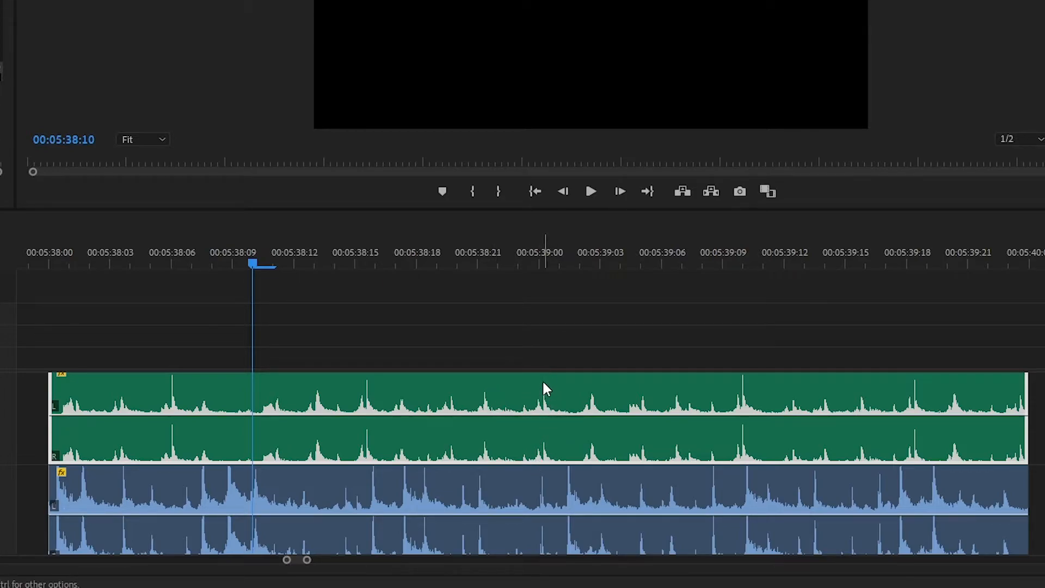
mouse_move(547, 436)
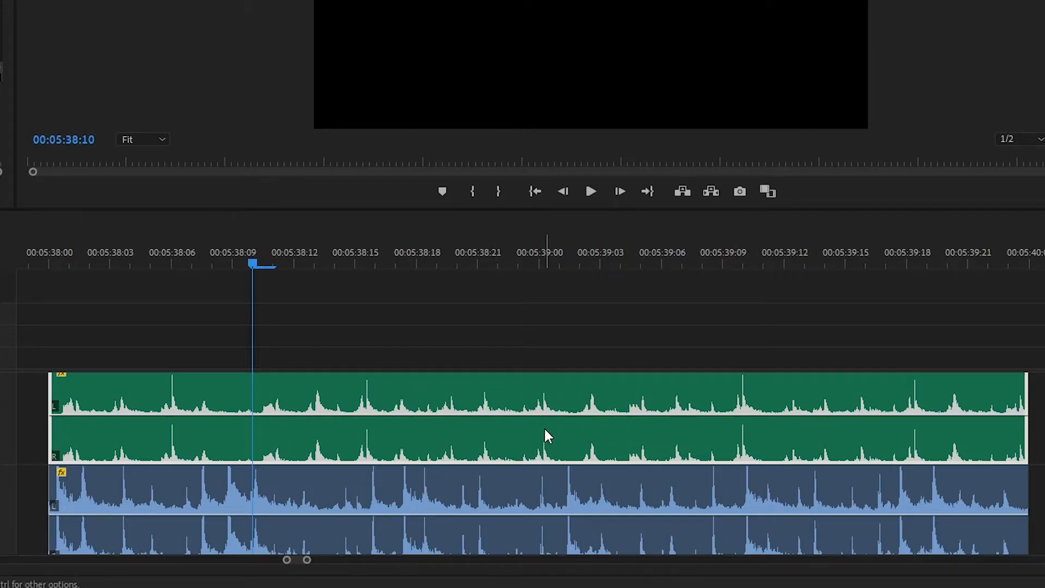
mouse_move(19, 521)
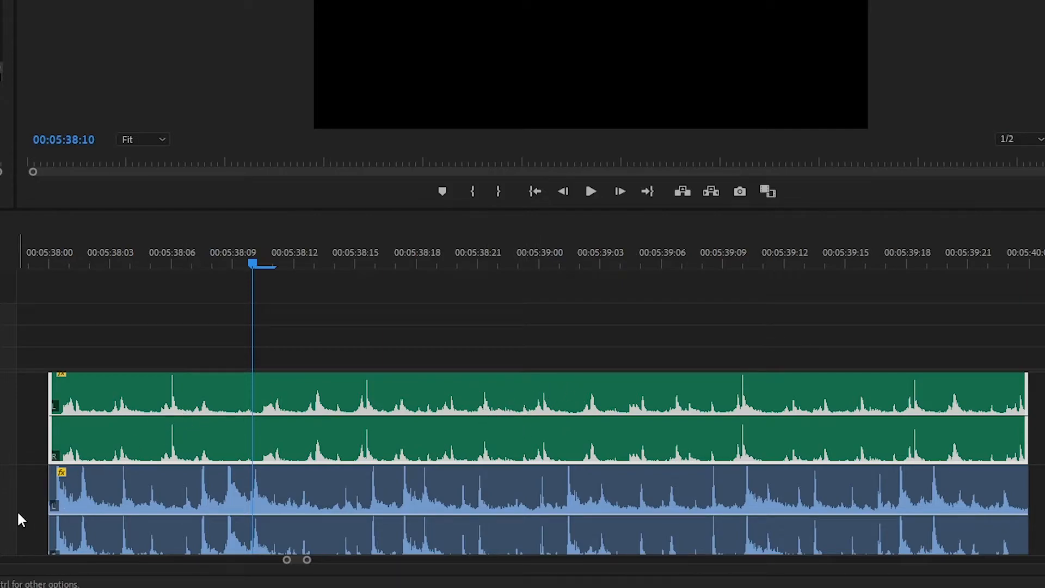
mouse_move(64, 493)
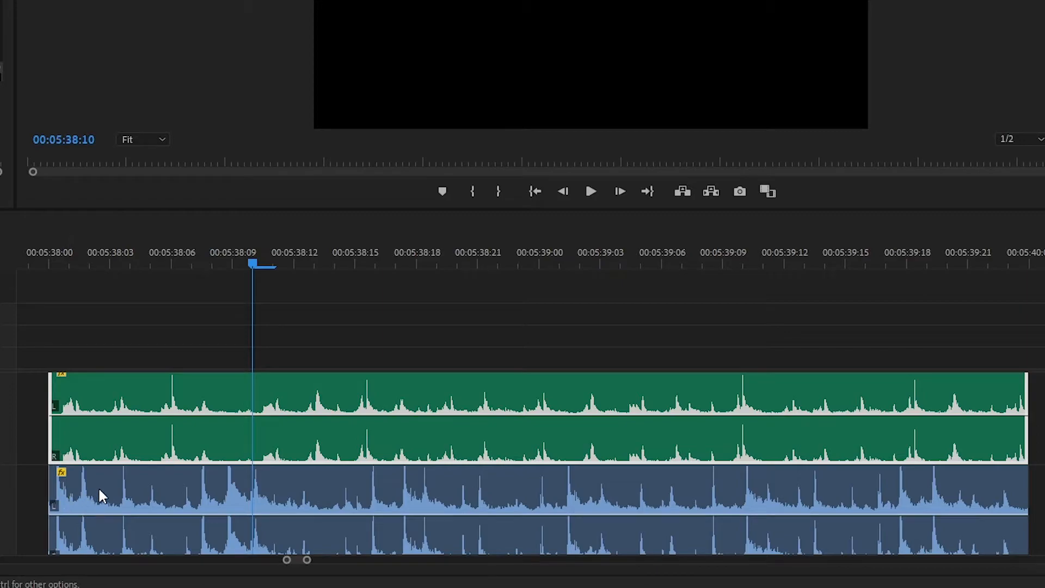
mouse_move(926, 510)
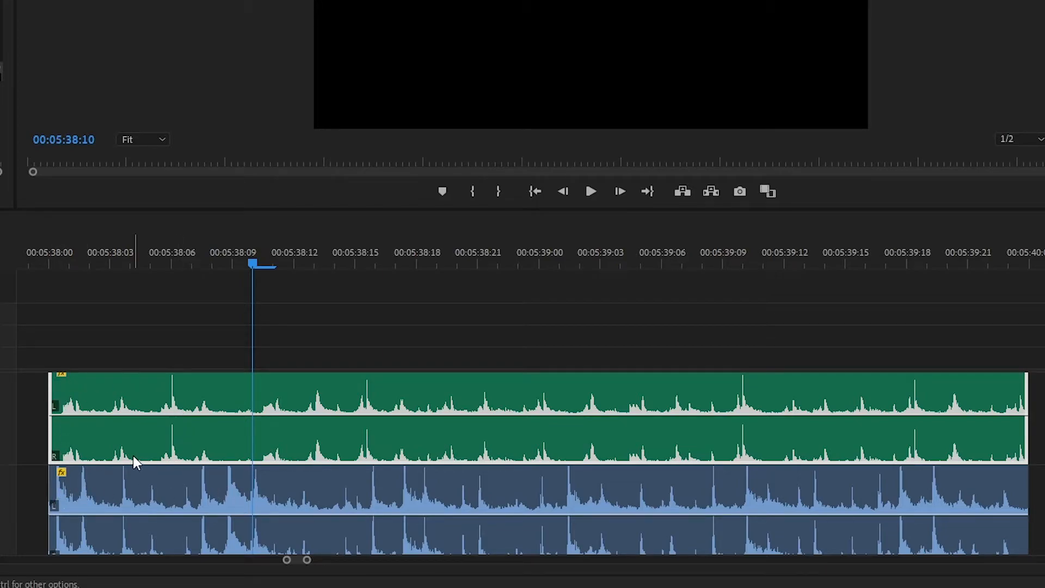
mouse_move(146, 474)
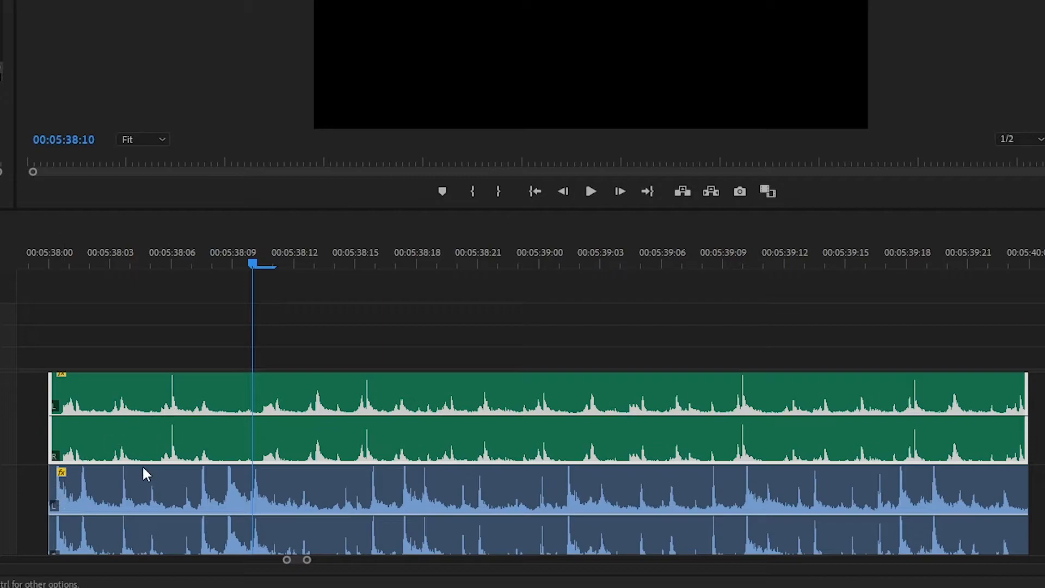
mouse_move(227, 489)
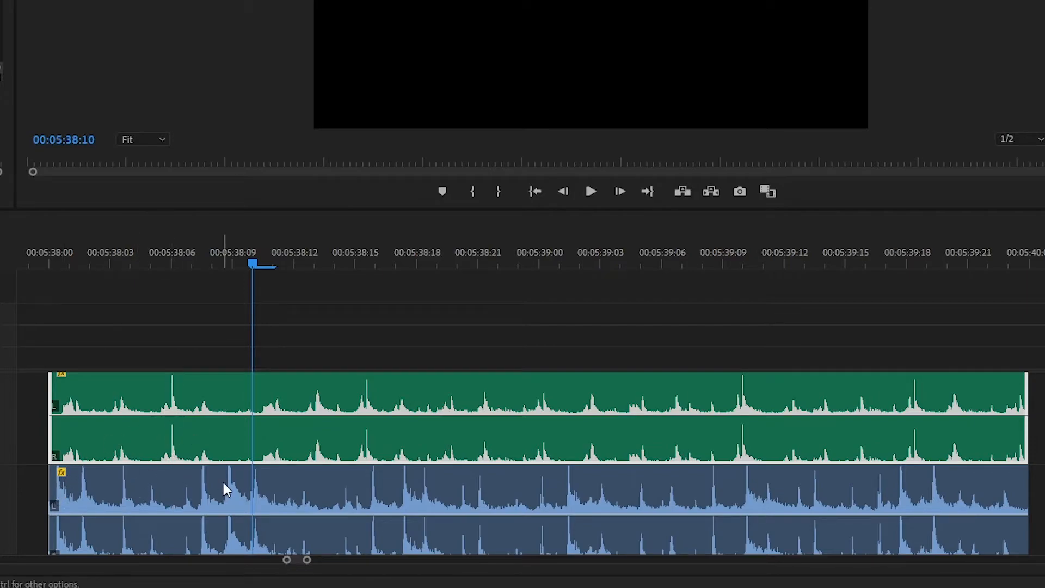
mouse_move(212, 492)
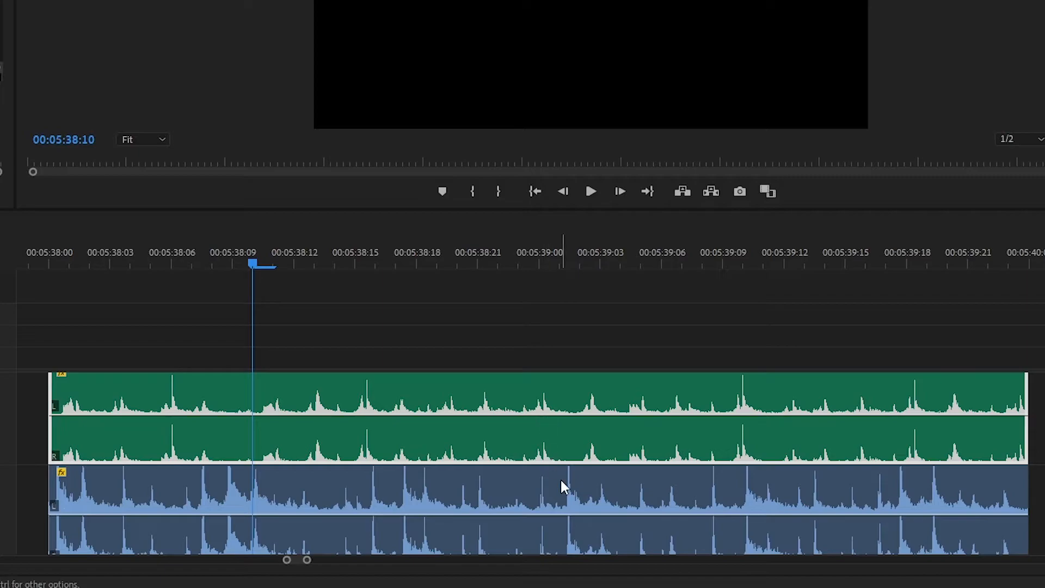
mouse_move(753, 509)
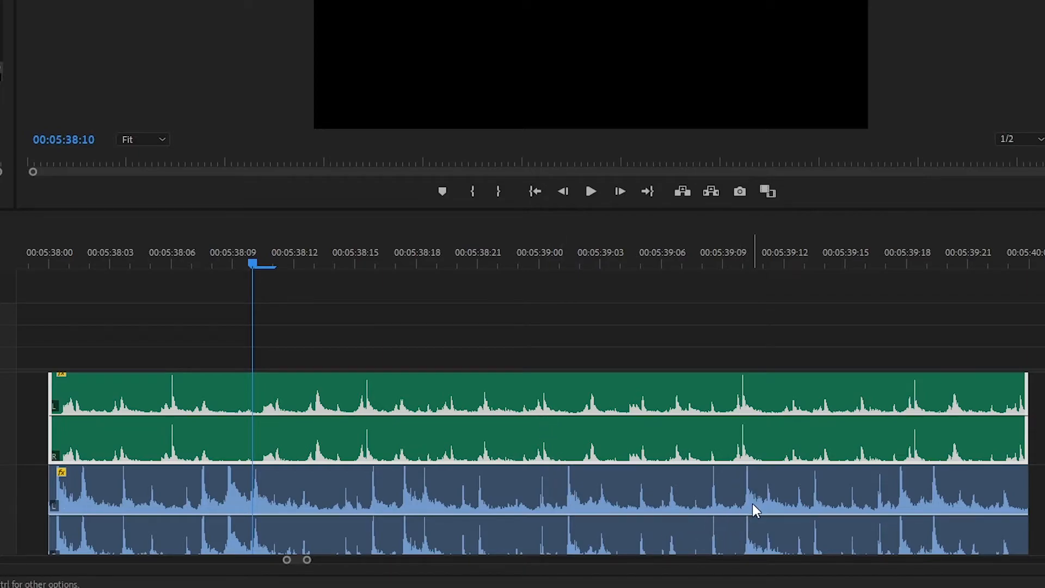
mouse_move(911, 502)
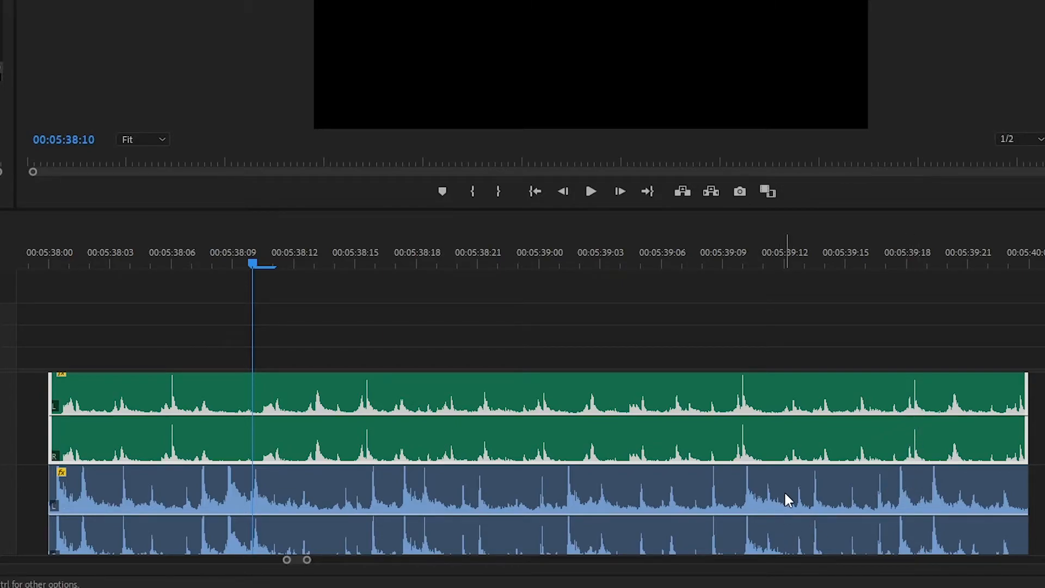
mouse_move(880, 484)
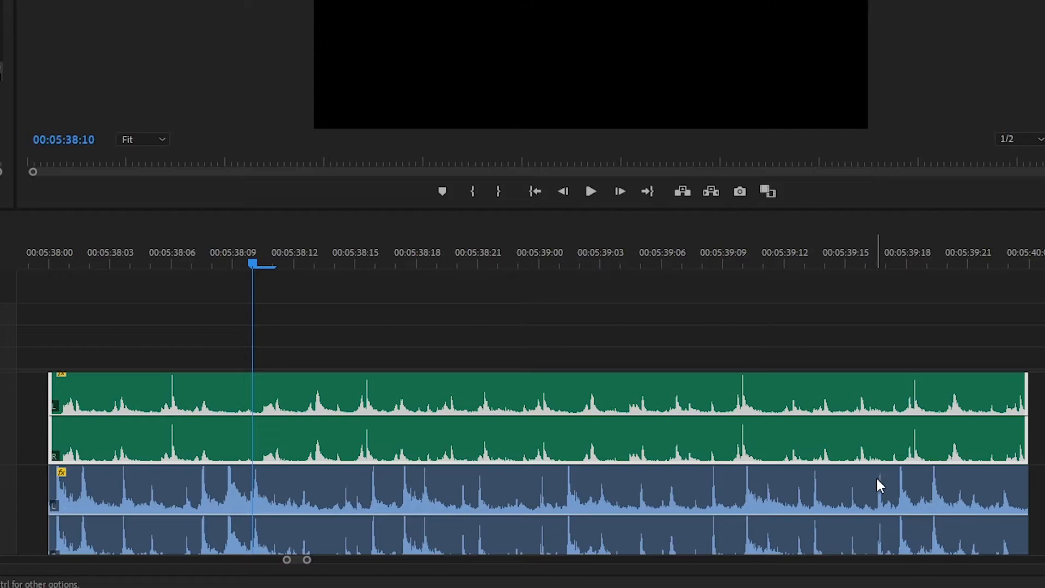
mouse_move(937, 476)
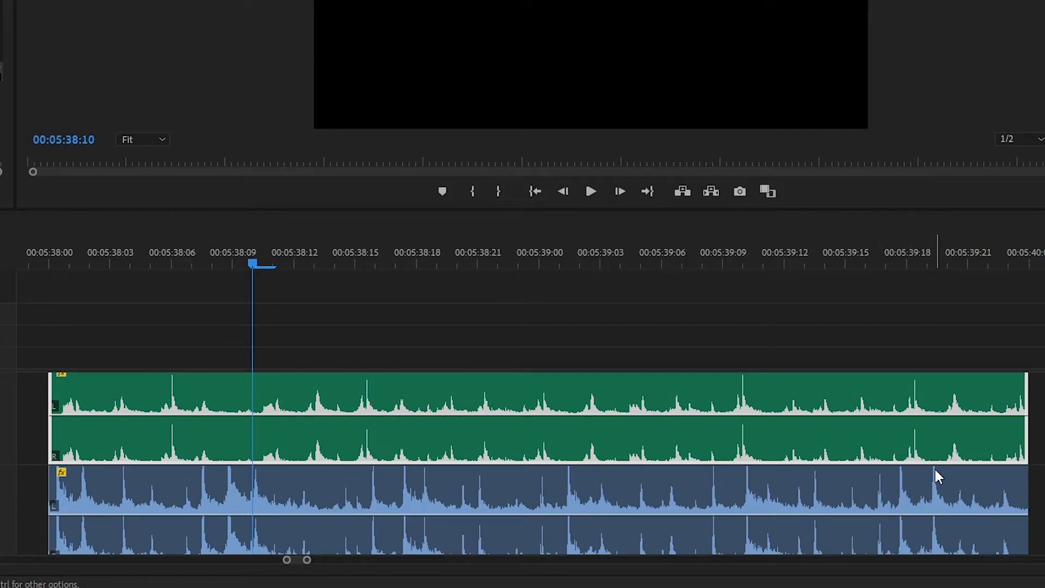
mouse_move(1011, 485)
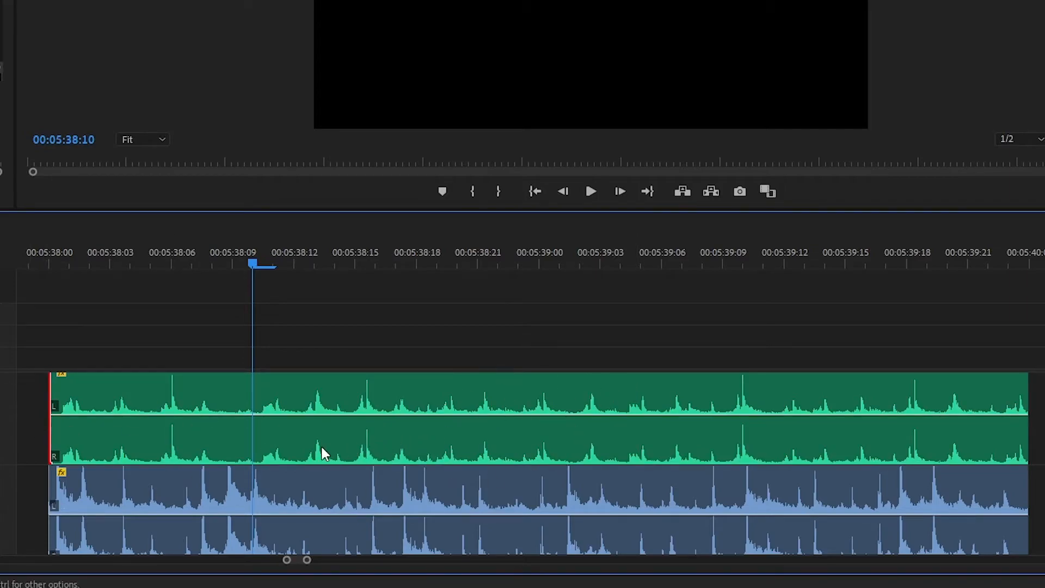
mouse_move(628, 402)
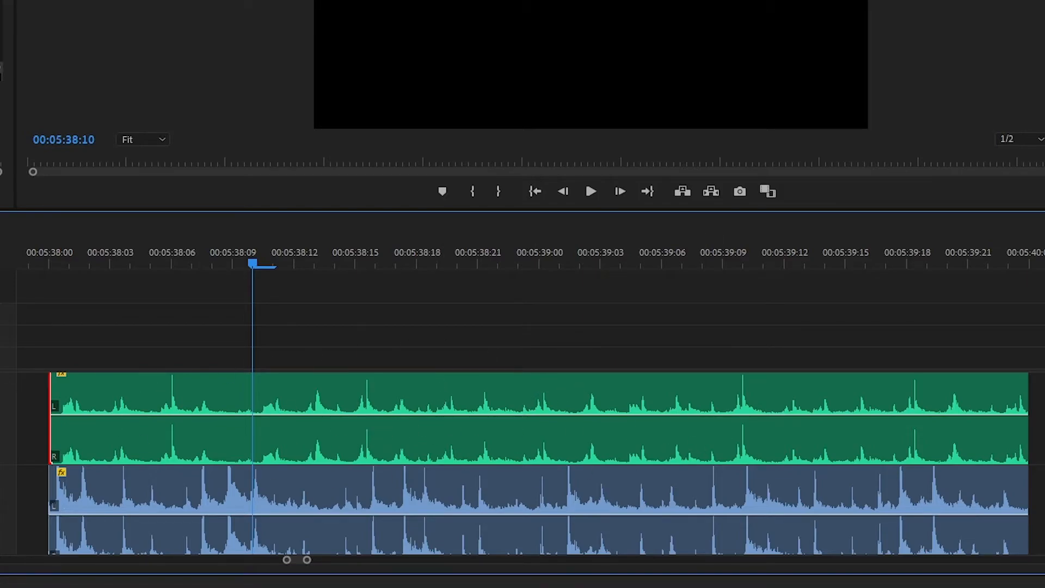
mouse_move(268, 464)
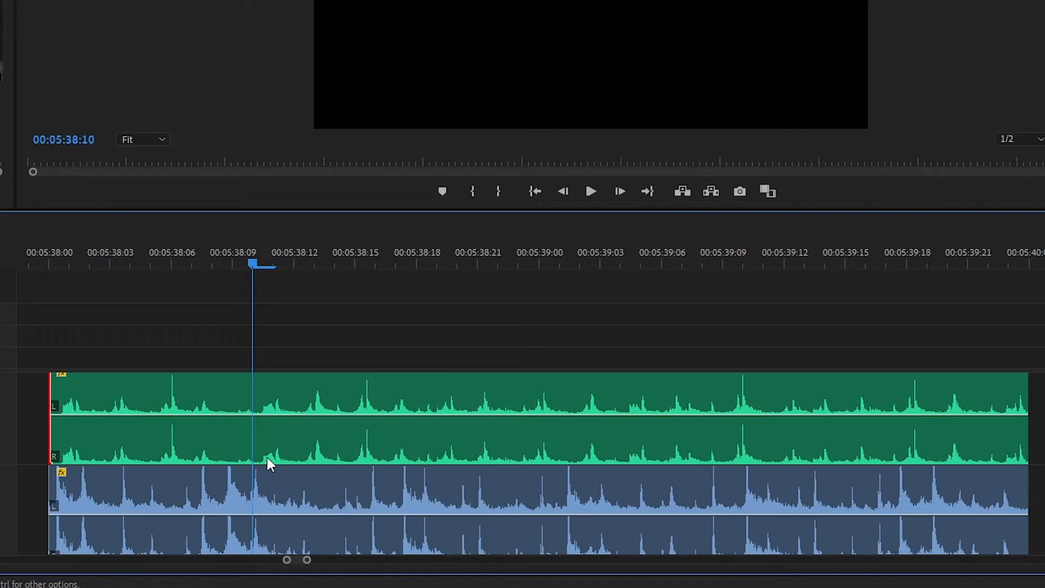
mouse_move(913, 488)
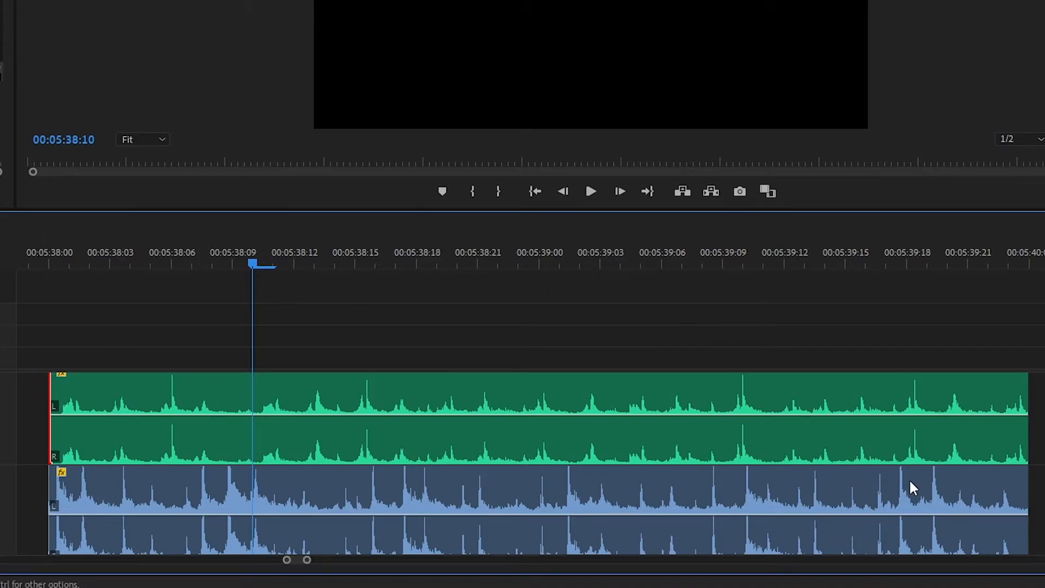
mouse_move(551, 500)
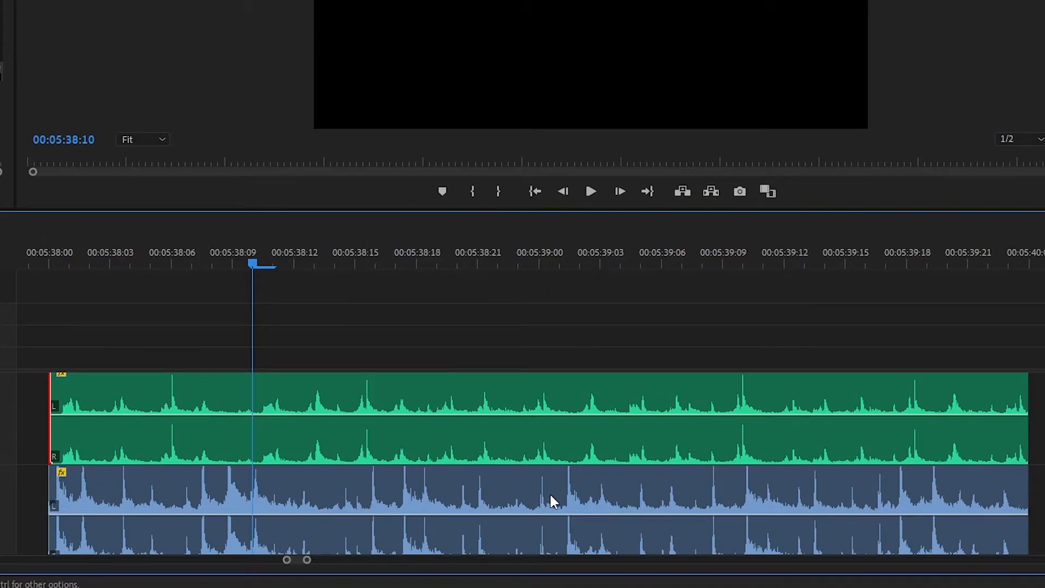
left_click(372, 490)
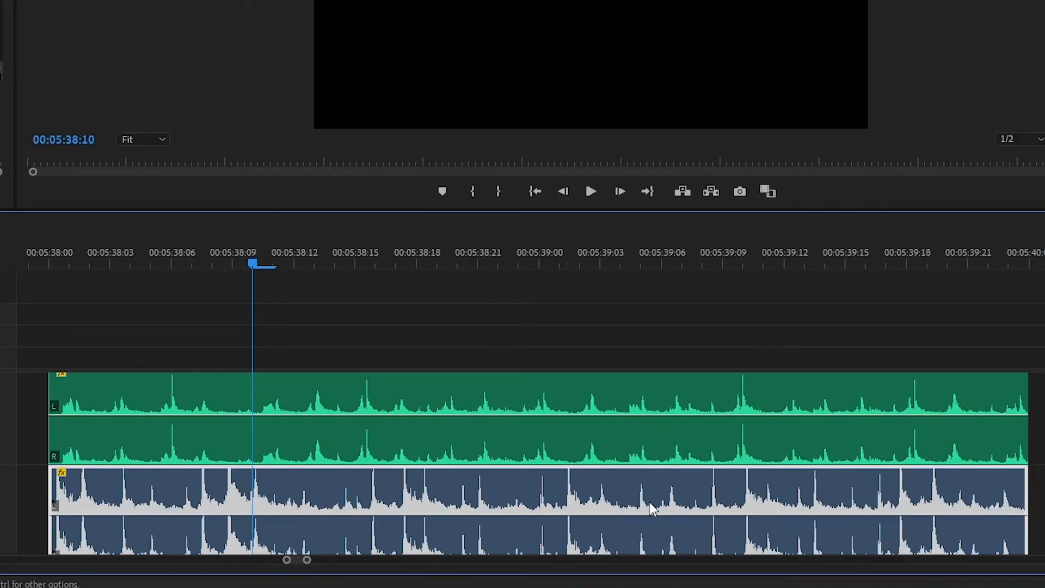
mouse_move(449, 480)
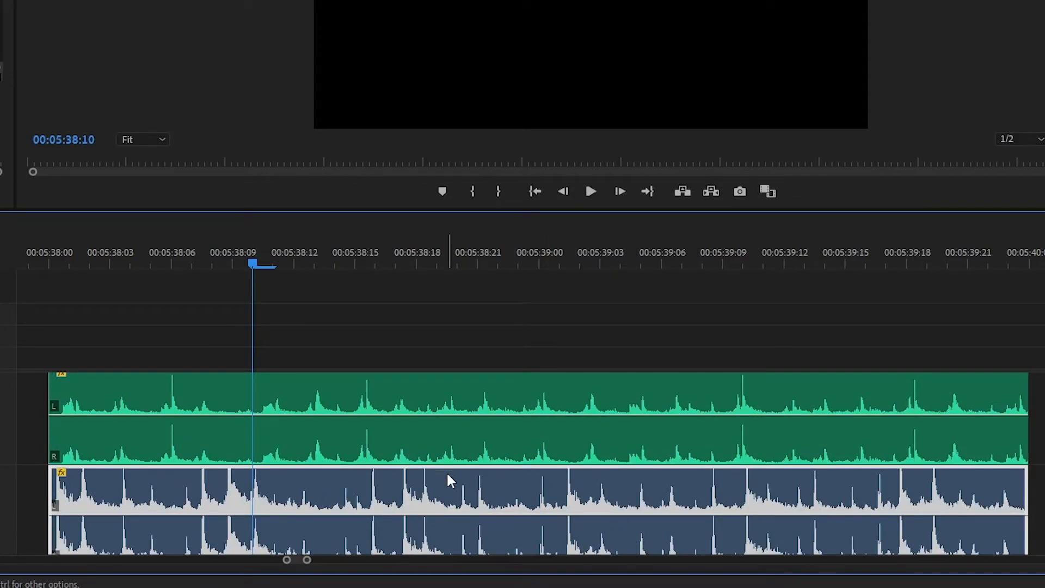
mouse_move(560, 343)
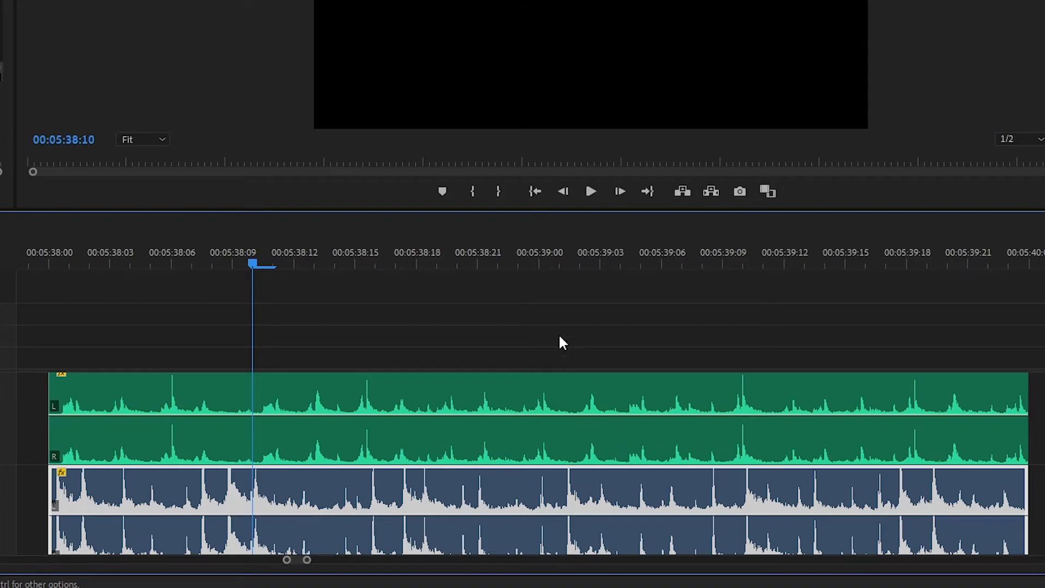
left_click(520, 420)
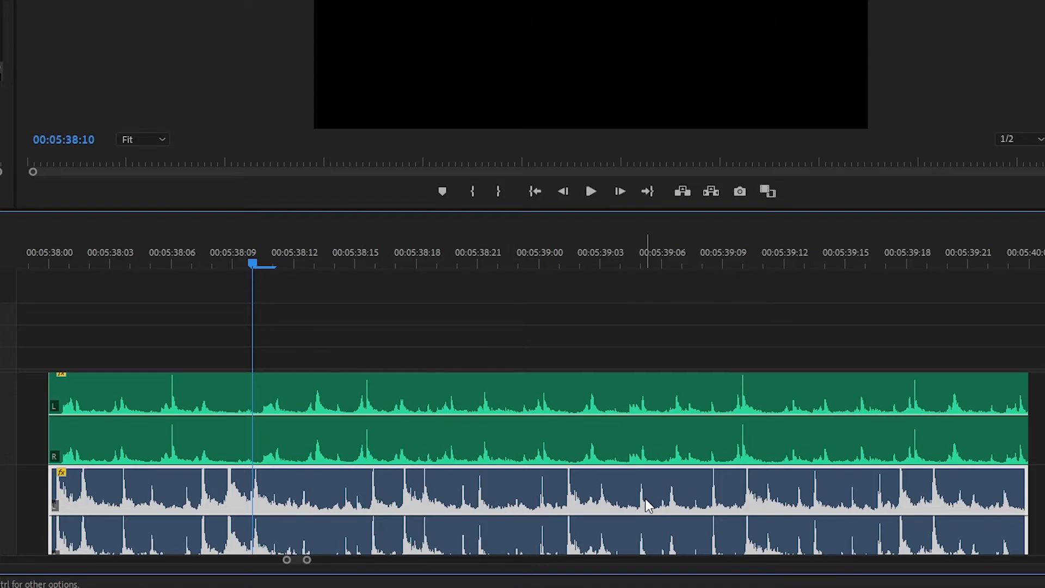
mouse_move(590, 523)
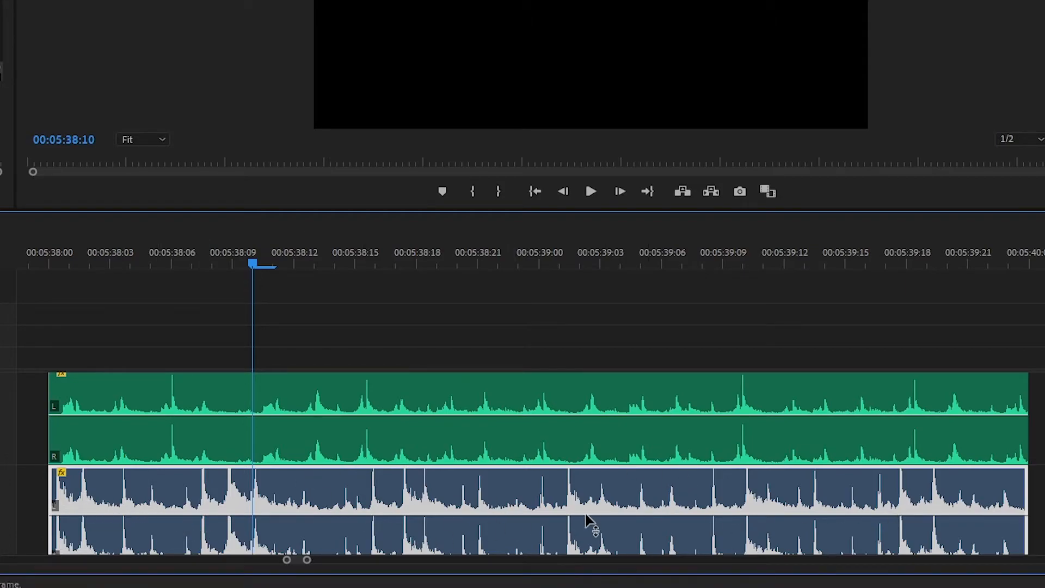
mouse_move(316, 473)
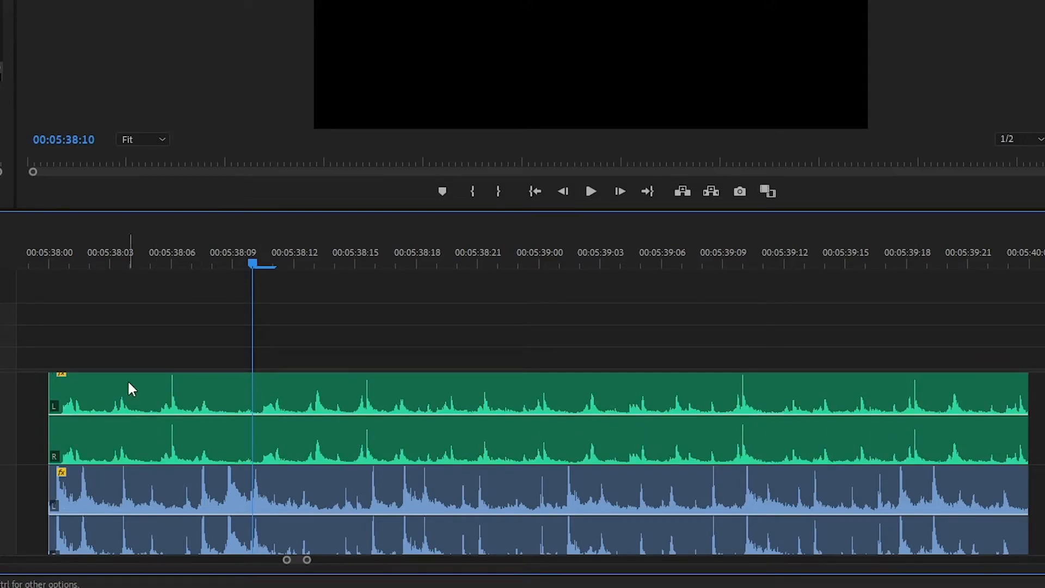
mouse_move(485, 402)
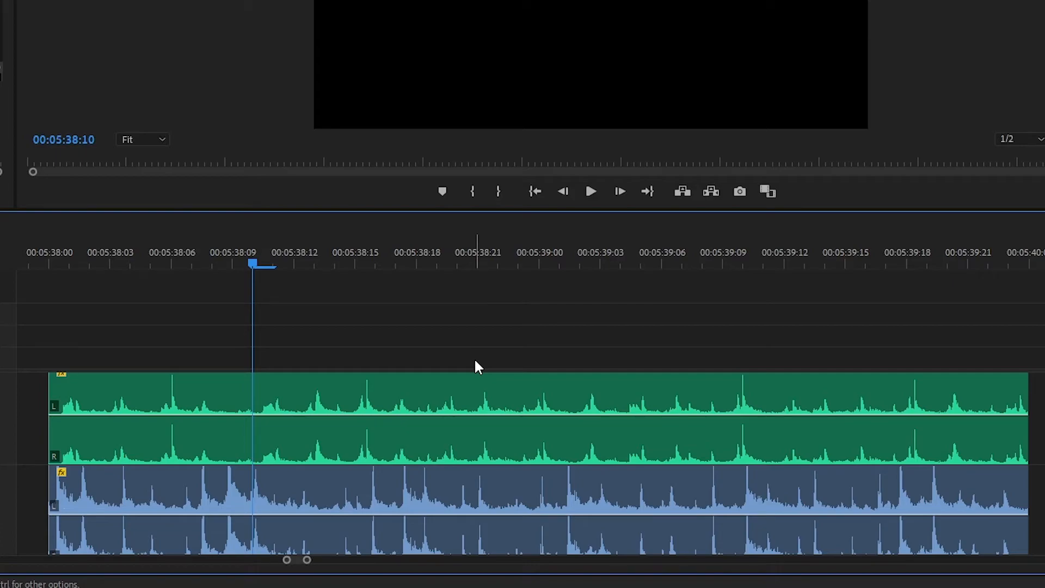
mouse_move(374, 400)
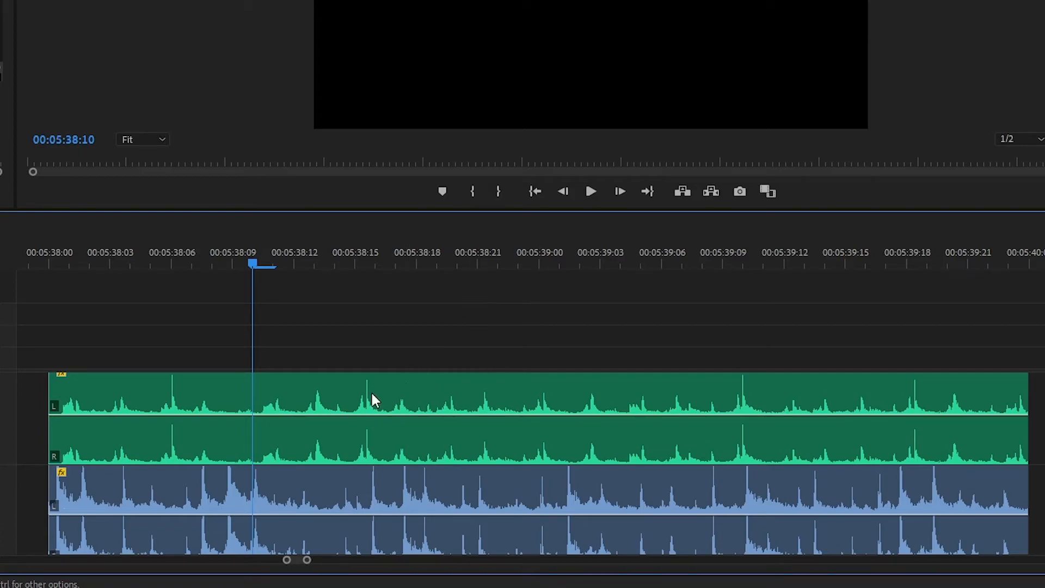
mouse_move(857, 335)
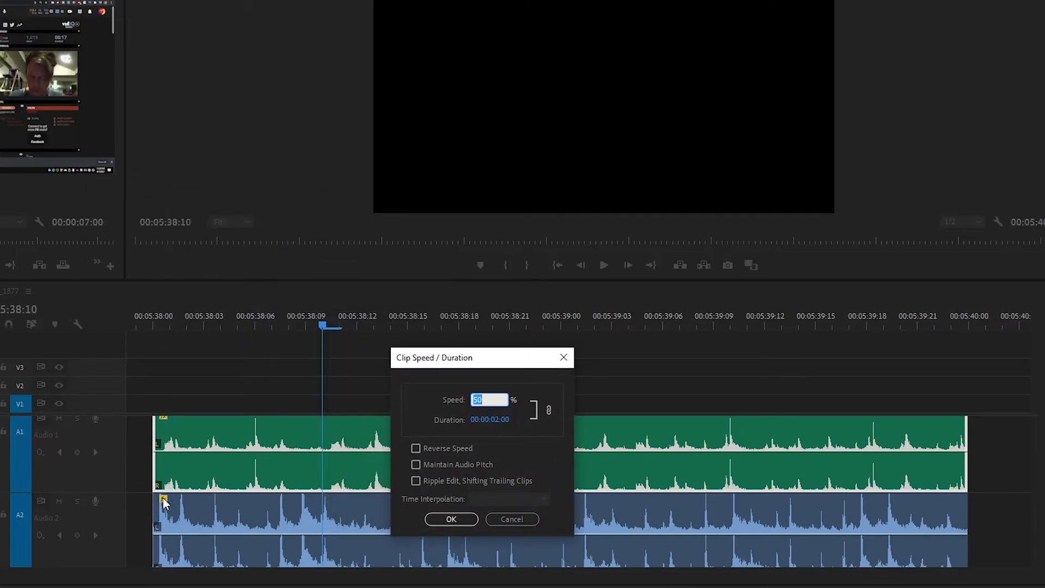
mouse_move(445, 426)
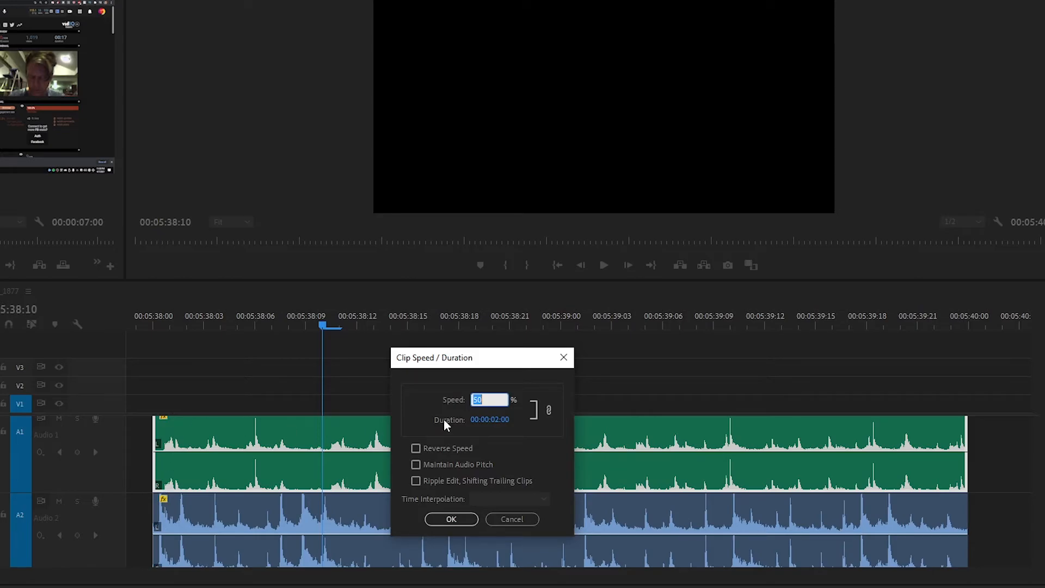
mouse_move(621, 483)
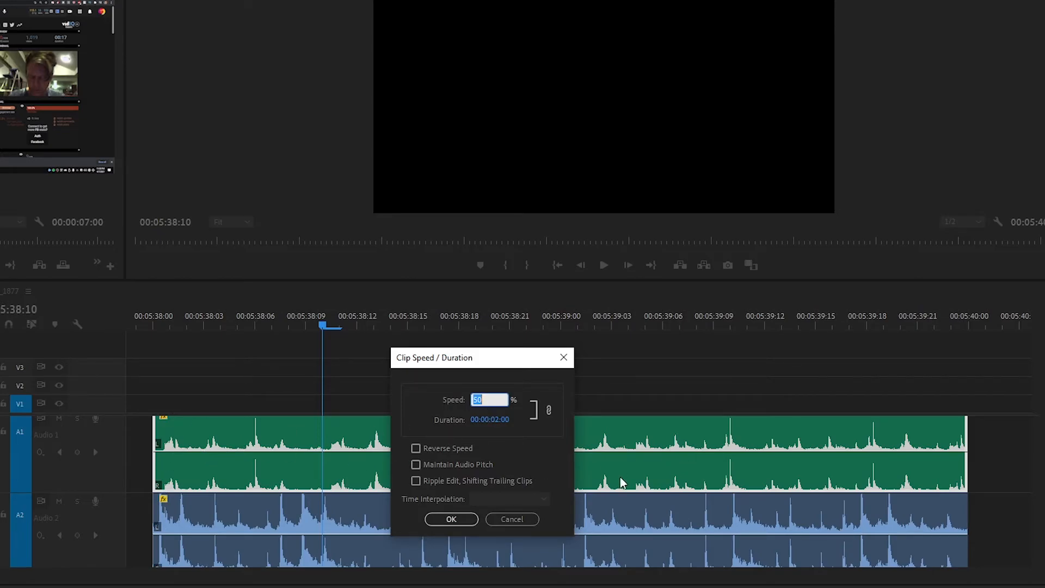
mouse_move(825, 391)
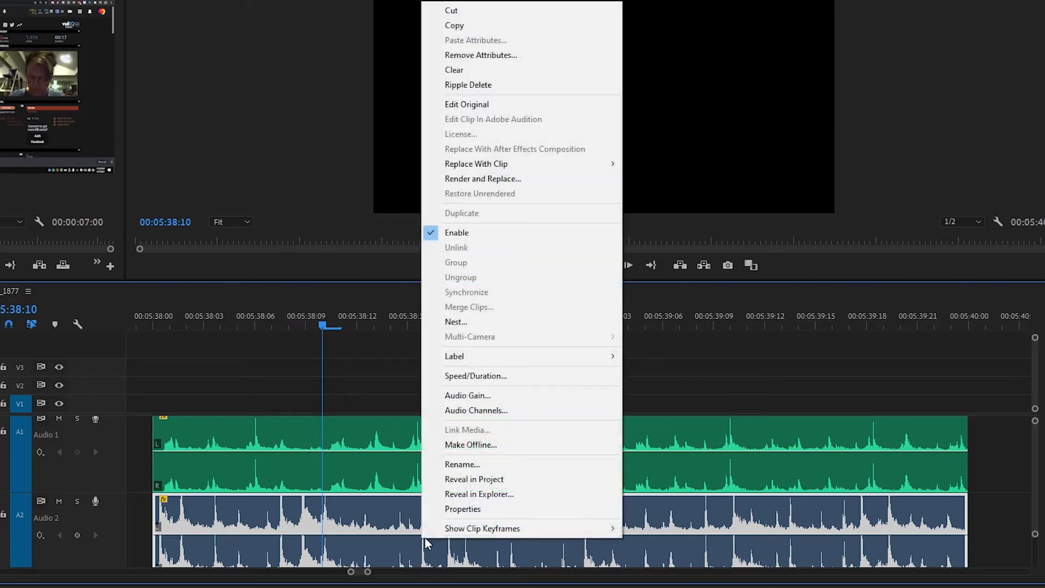
Confirm the lower A2 clip's Speed/Duration reads 50% over two seconds, then close it unchanged.
left_click(475, 375)
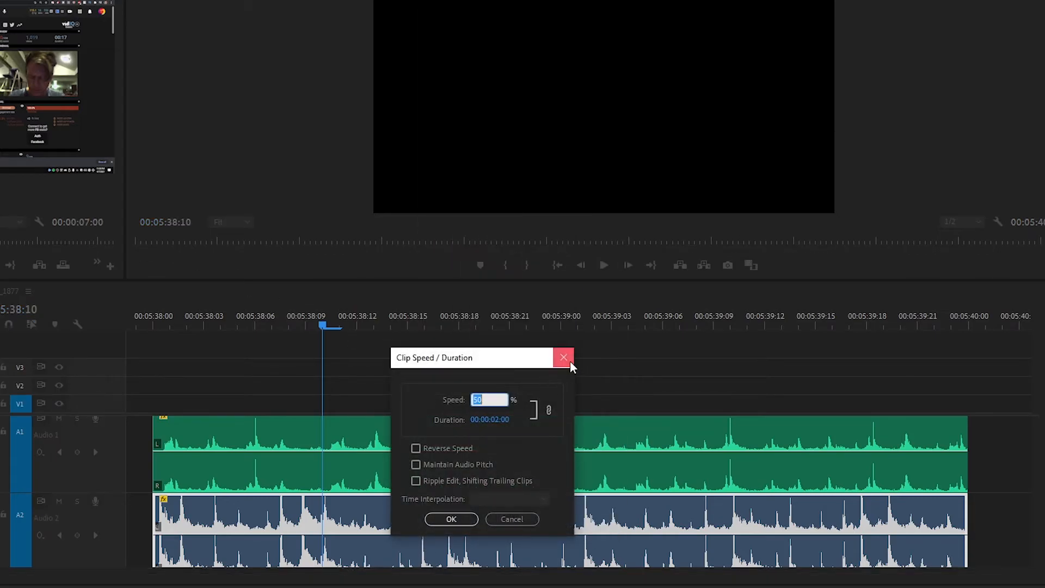
left_click(563, 357)
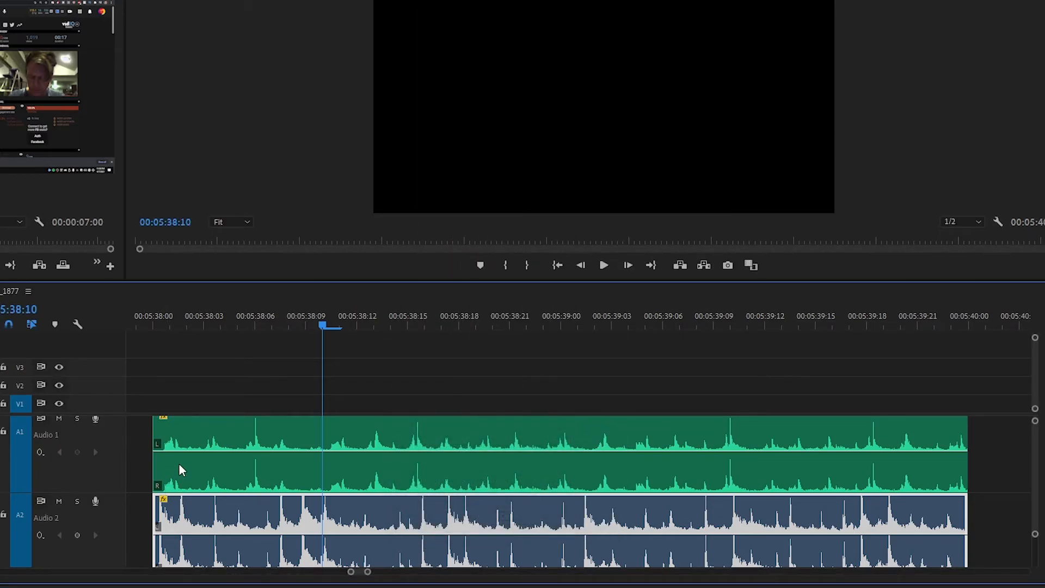
mouse_move(950, 493)
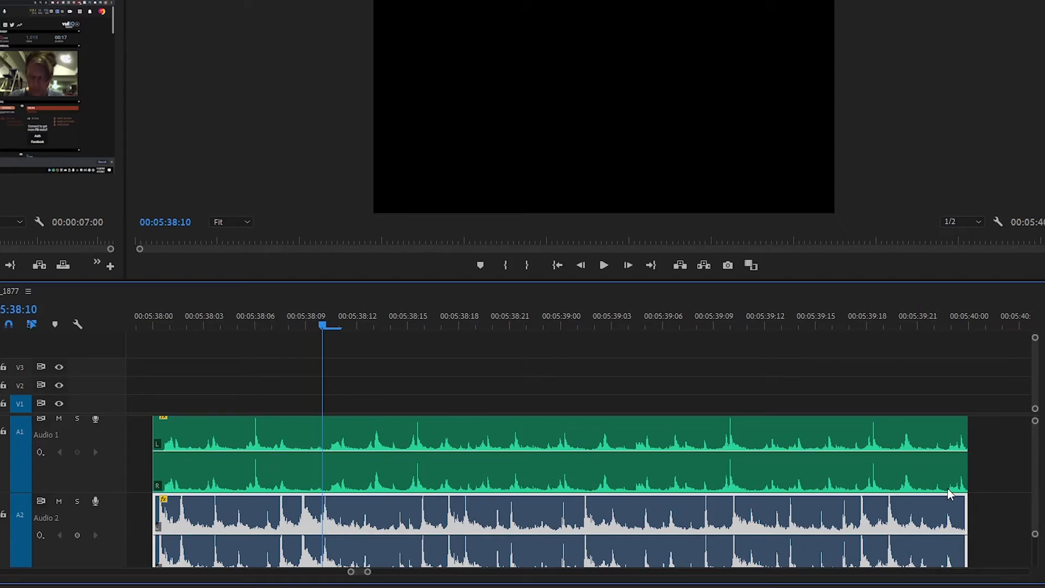
mouse_move(860, 506)
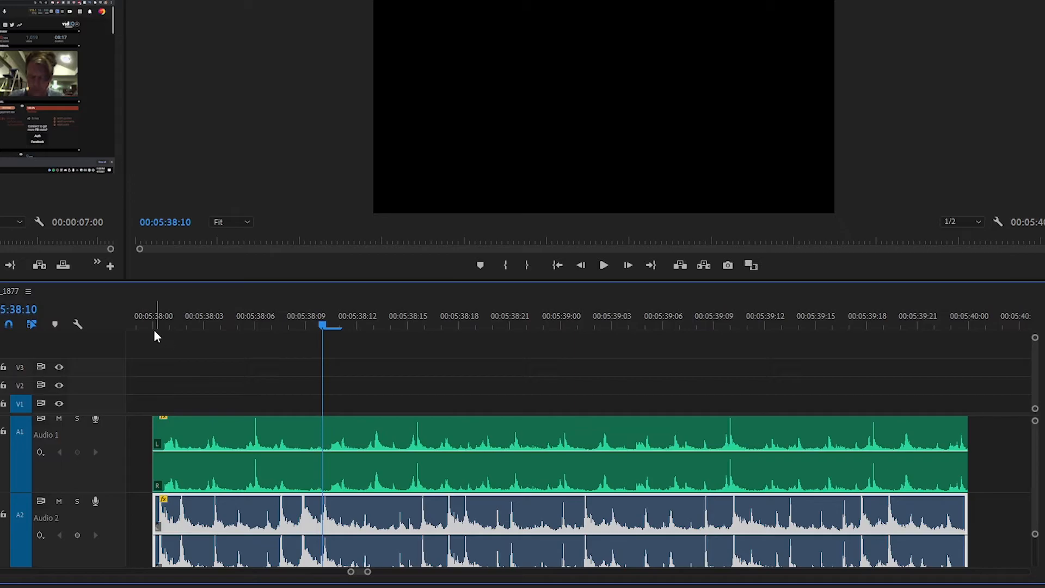
mouse_move(958, 519)
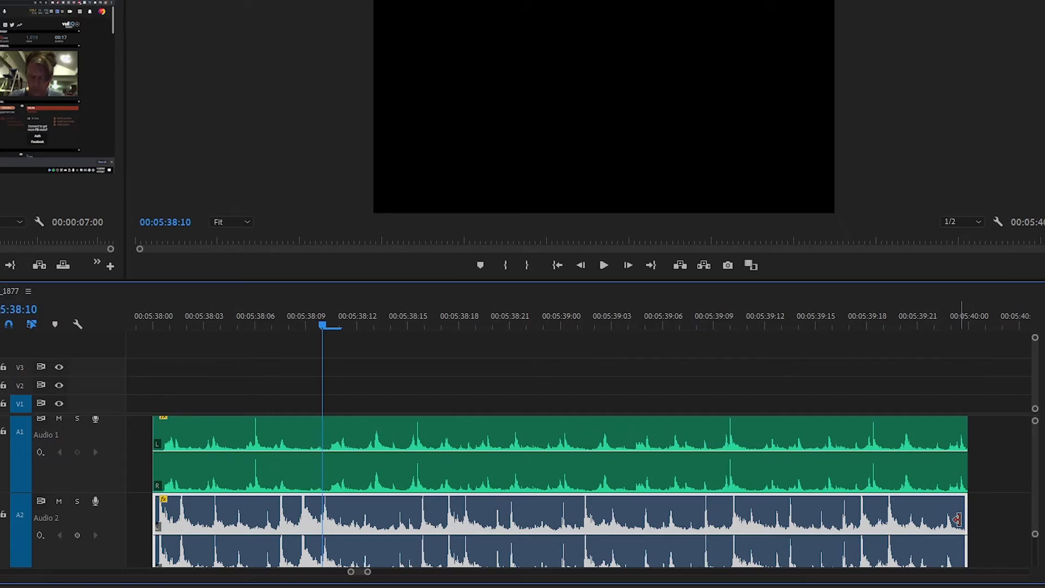
mouse_move(316, 524)
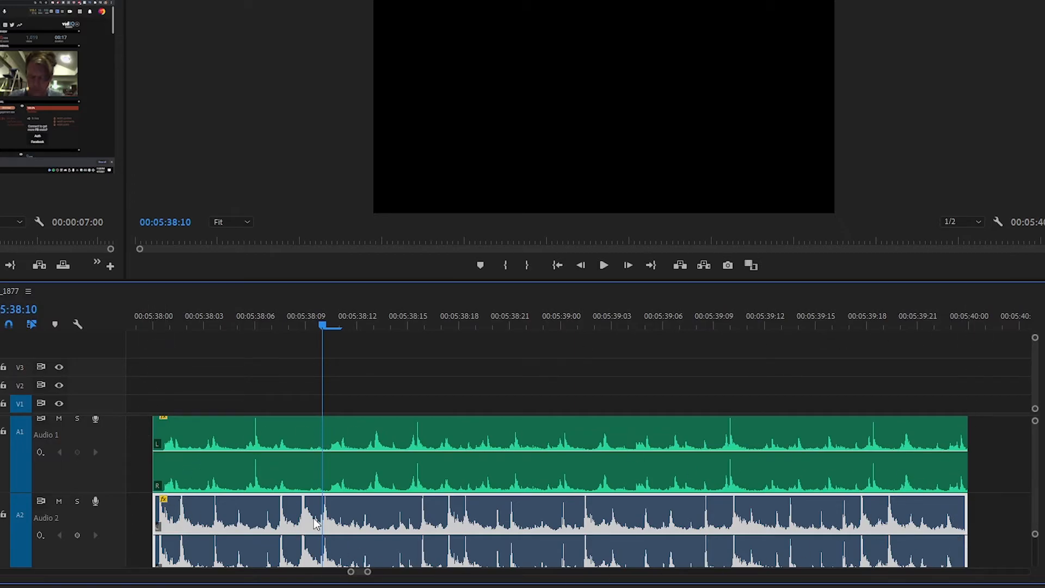
mouse_move(346, 516)
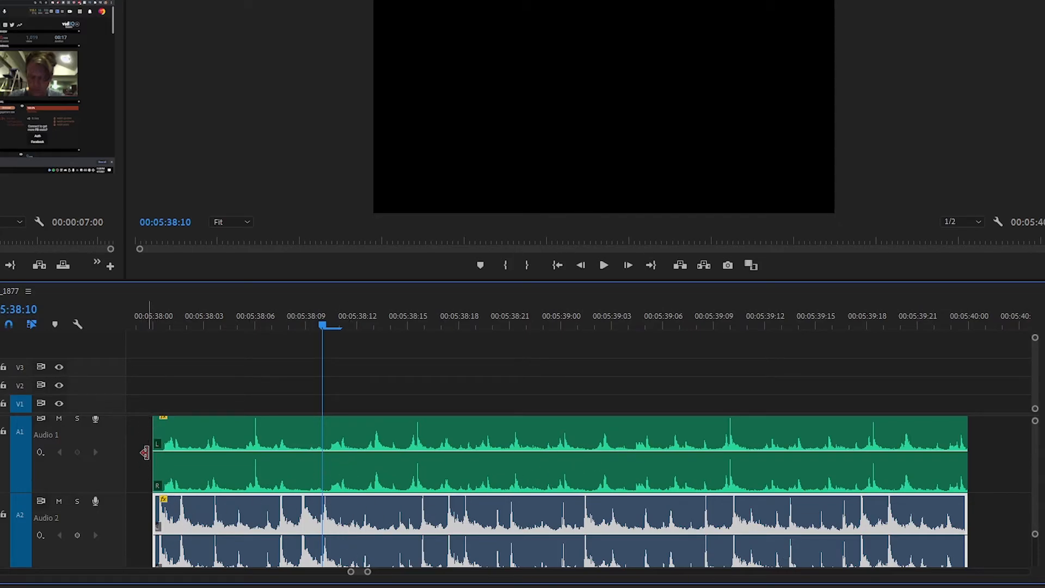
mouse_move(286, 443)
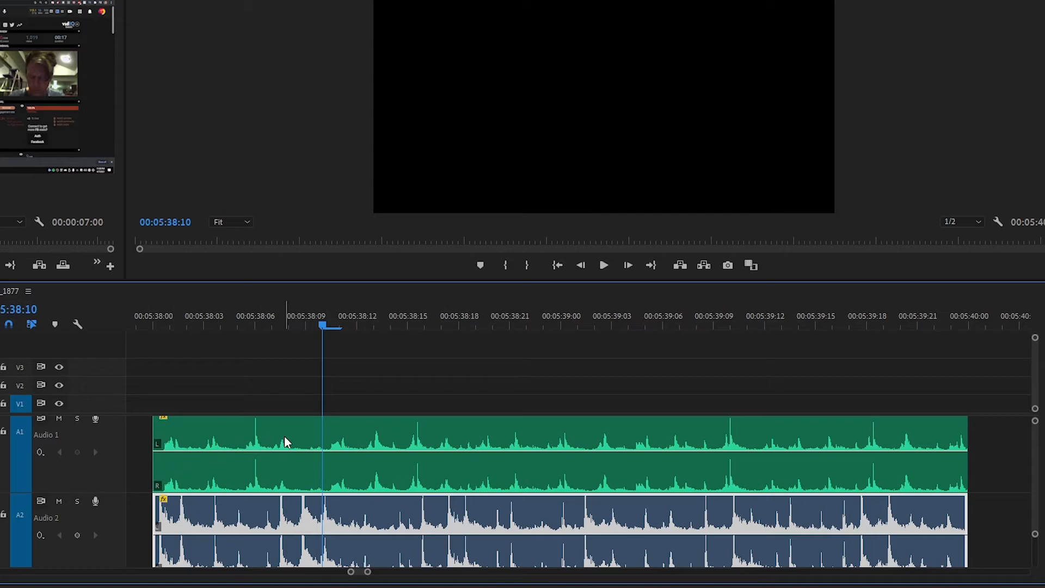
mouse_move(492, 442)
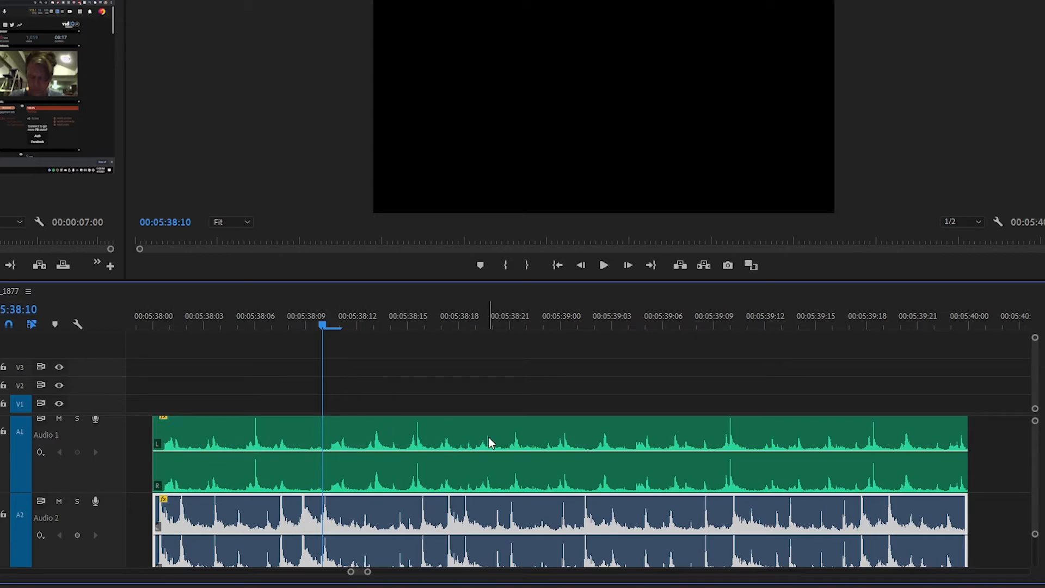
mouse_move(681, 446)
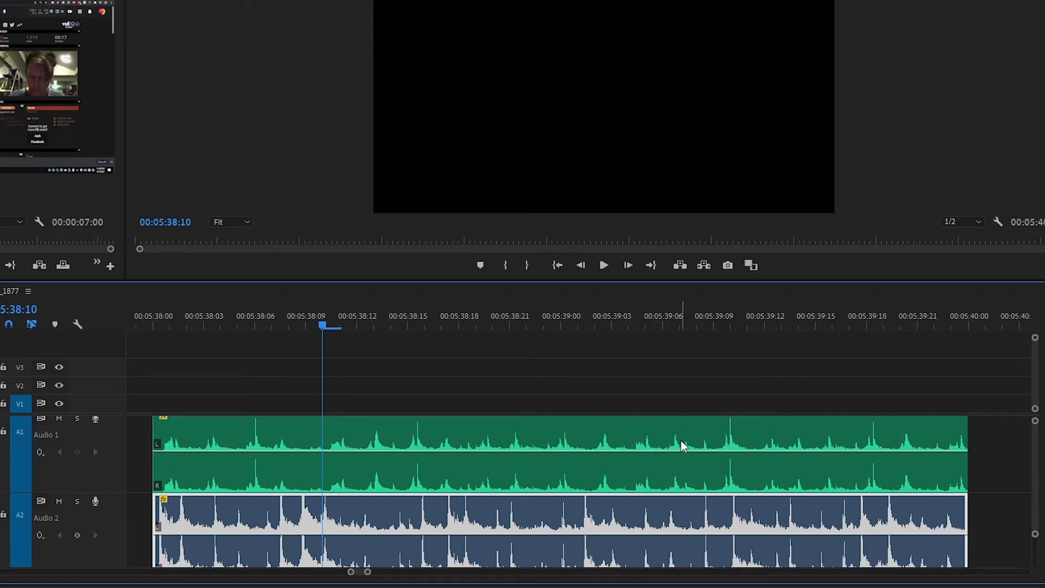
mouse_move(720, 442)
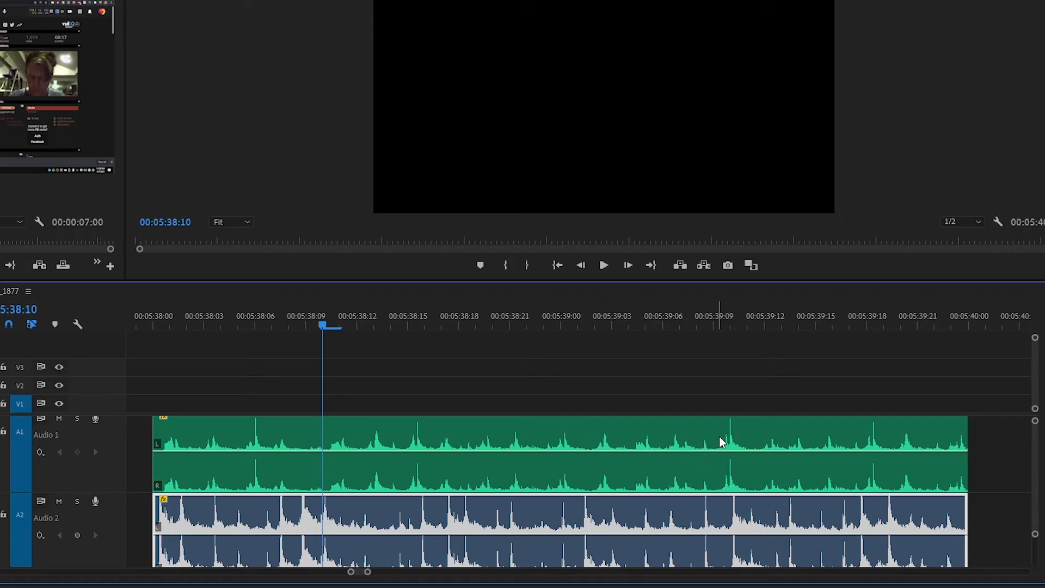
mouse_move(870, 447)
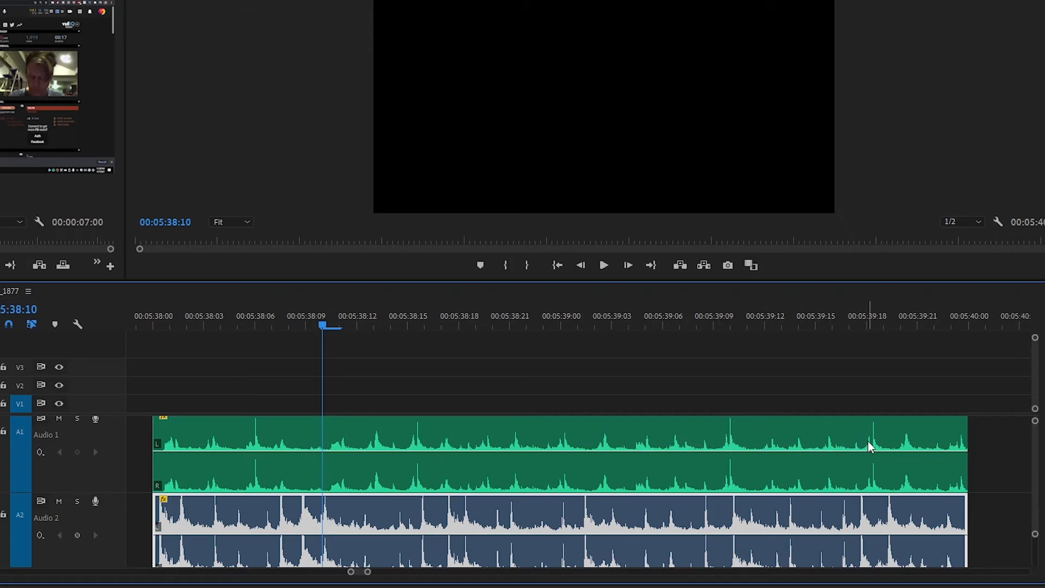
mouse_move(960, 455)
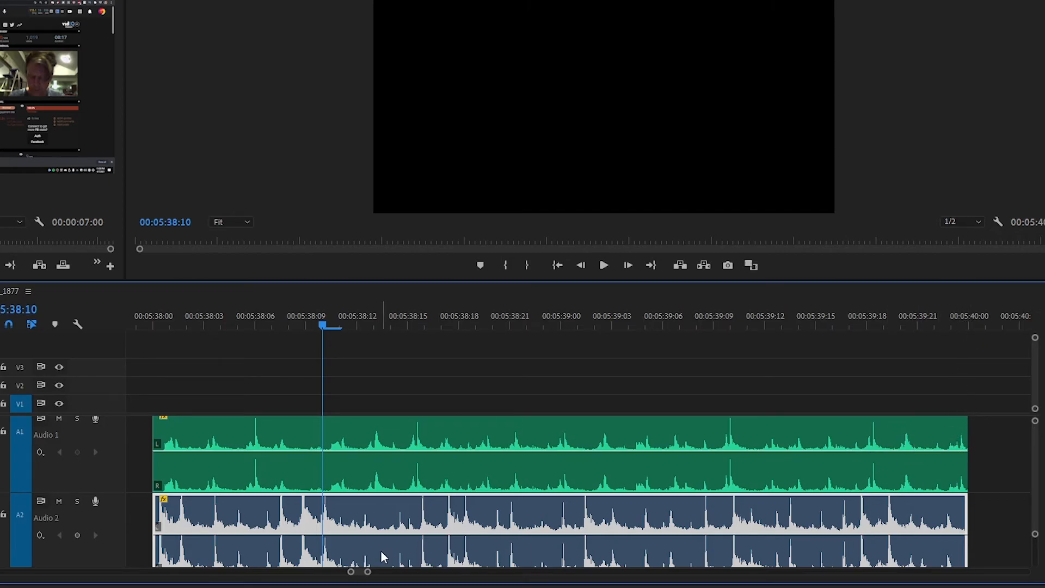
mouse_move(224, 519)
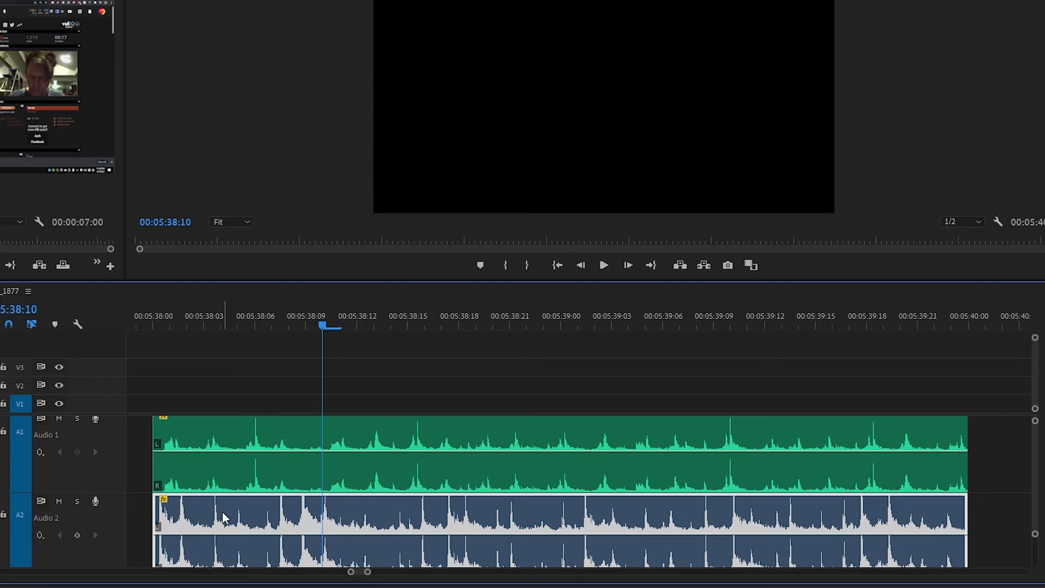
mouse_move(317, 512)
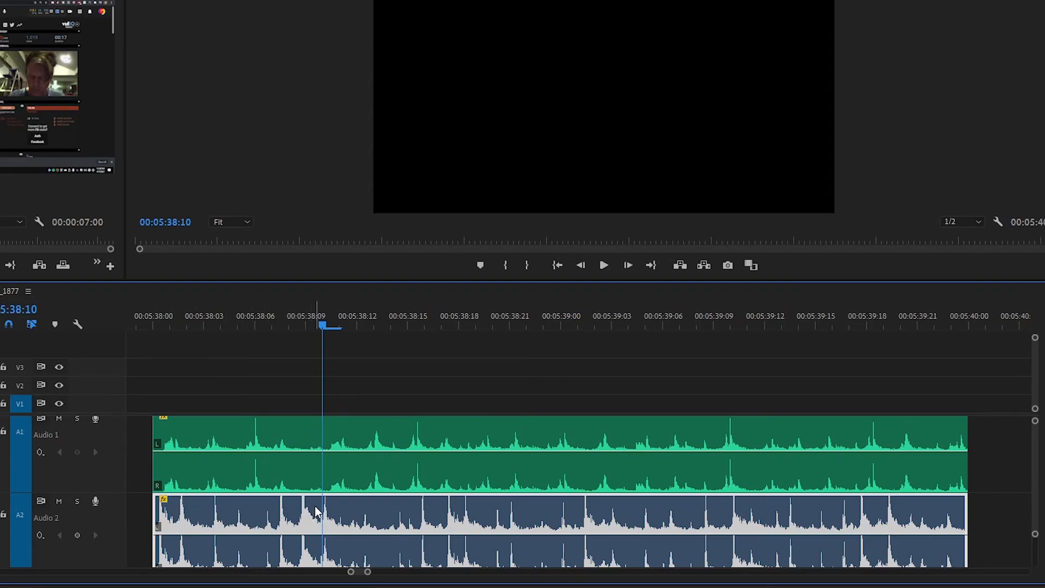
mouse_move(430, 509)
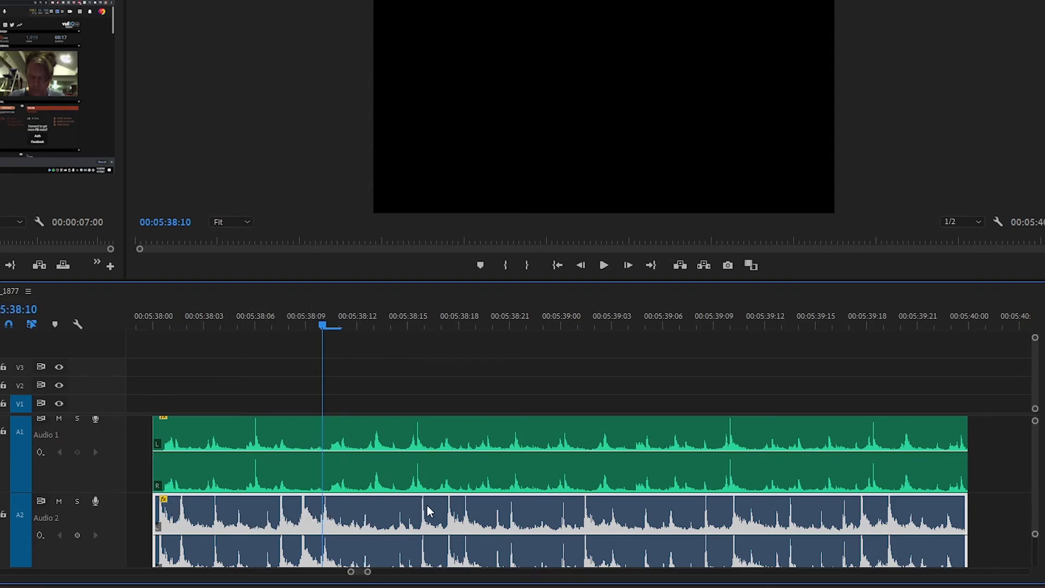
mouse_move(512, 524)
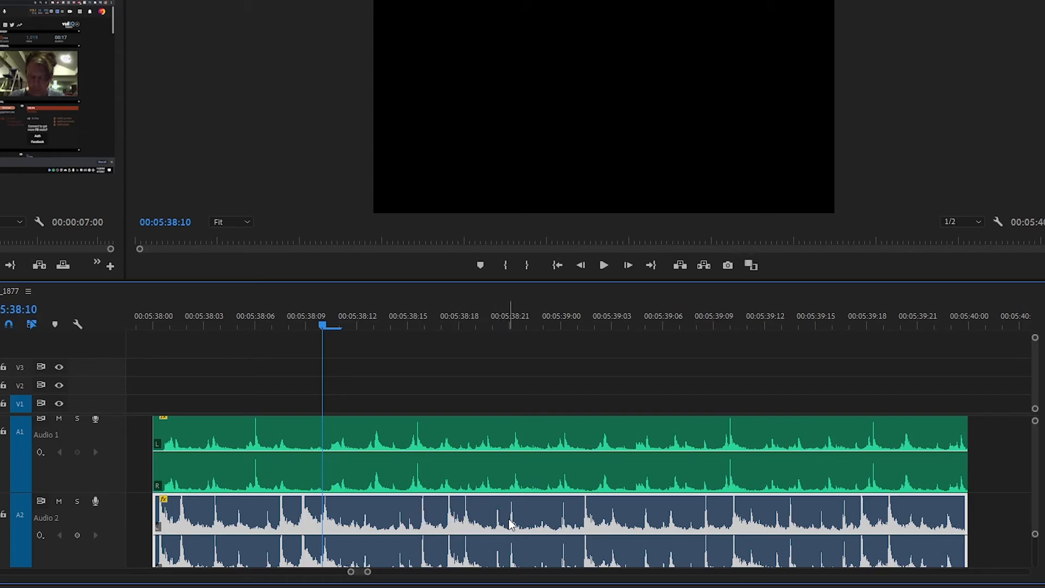
mouse_move(668, 515)
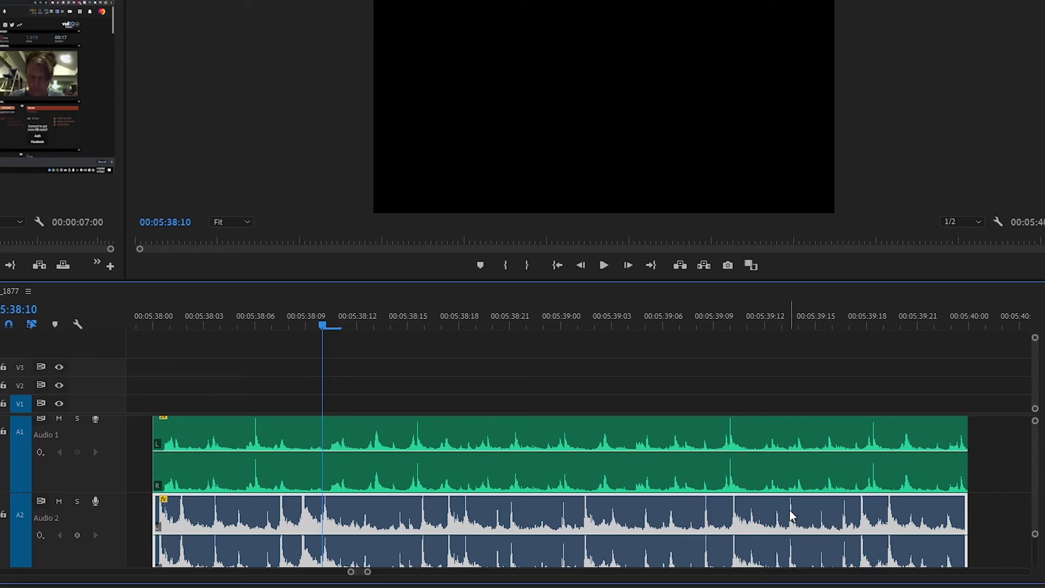
mouse_move(893, 512)
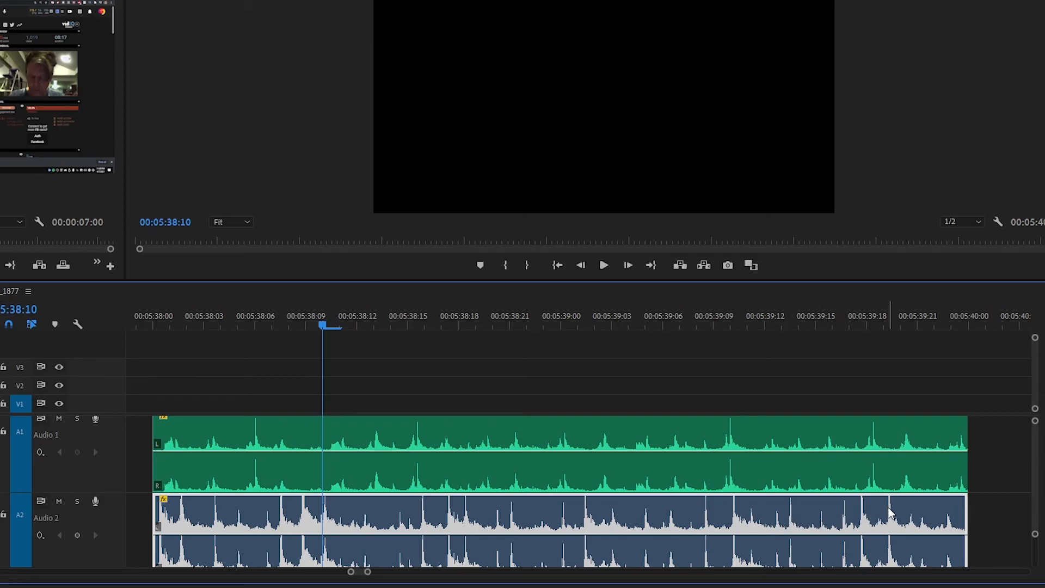
mouse_move(952, 525)
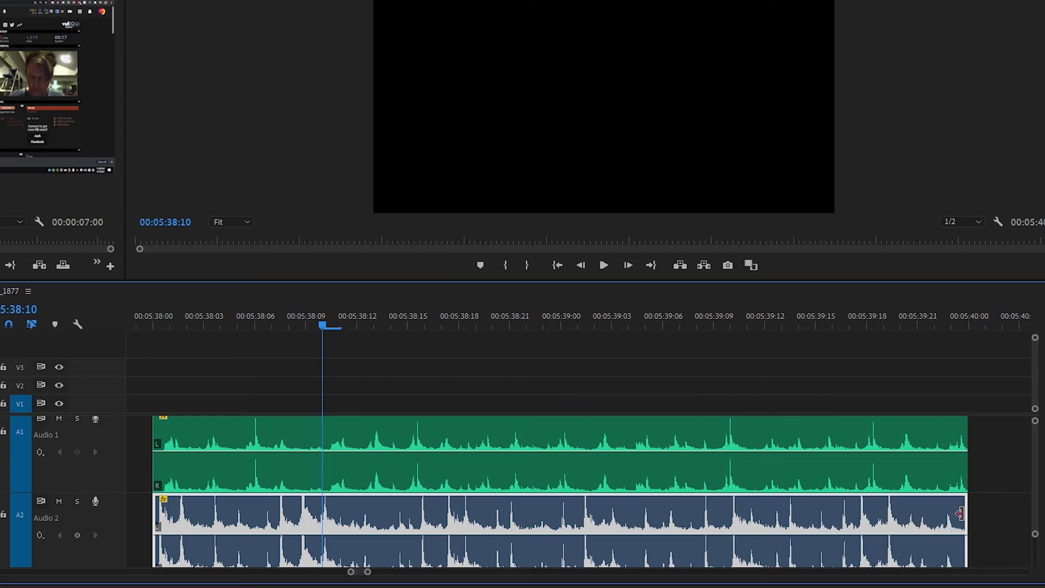
mouse_move(670, 505)
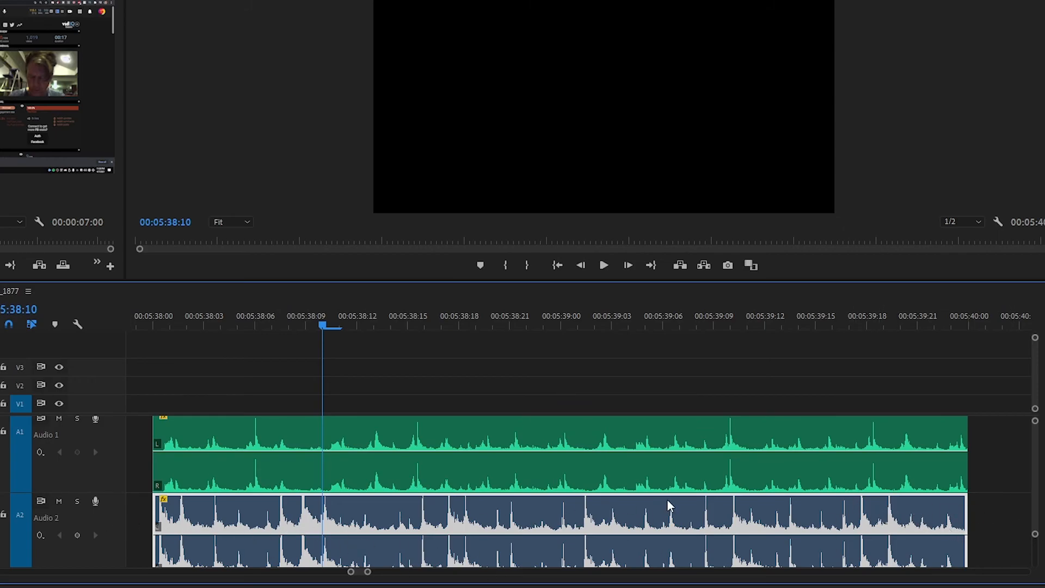
mouse_move(760, 516)
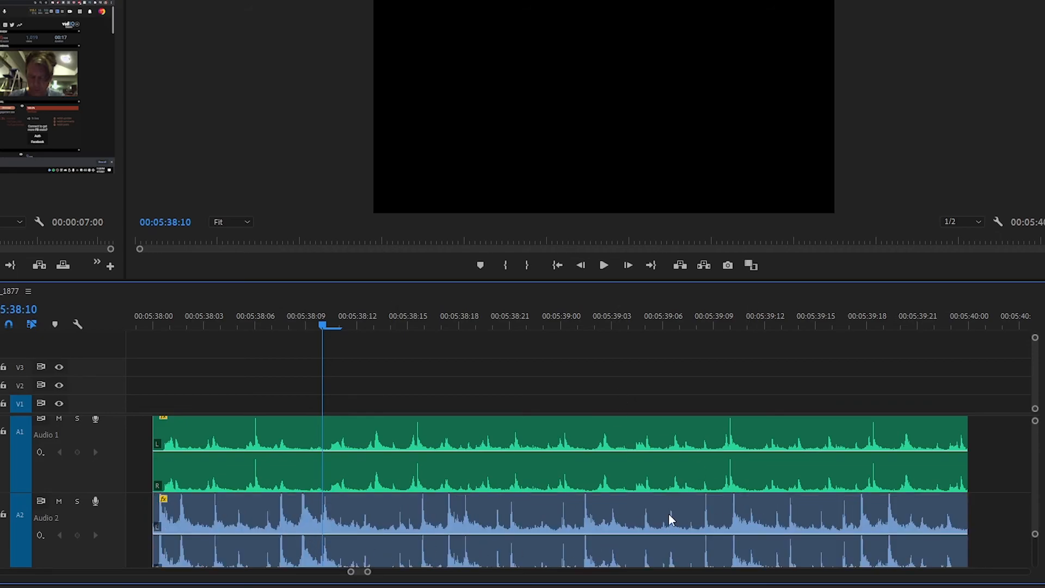
mouse_move(860, 524)
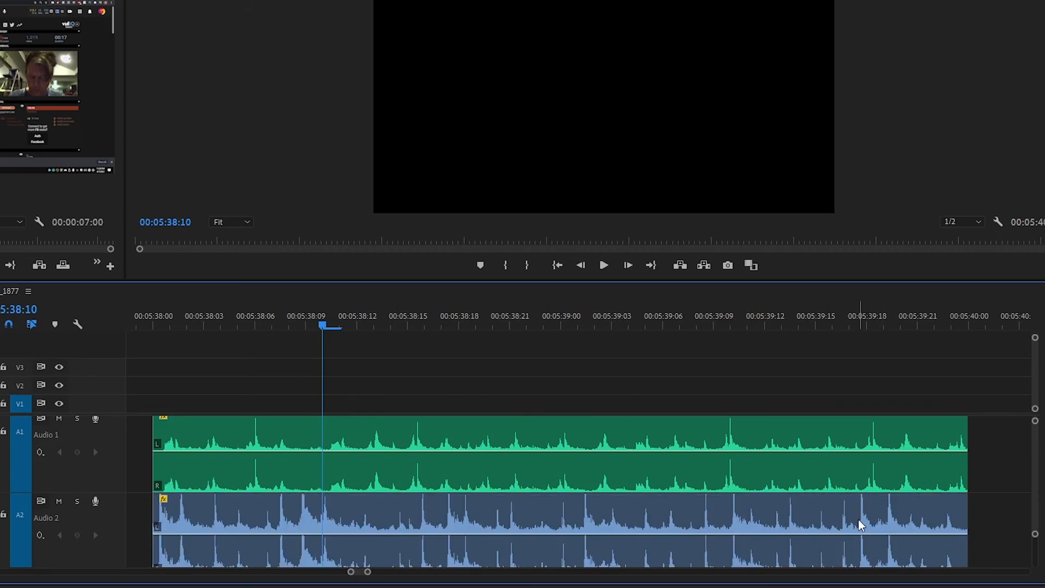